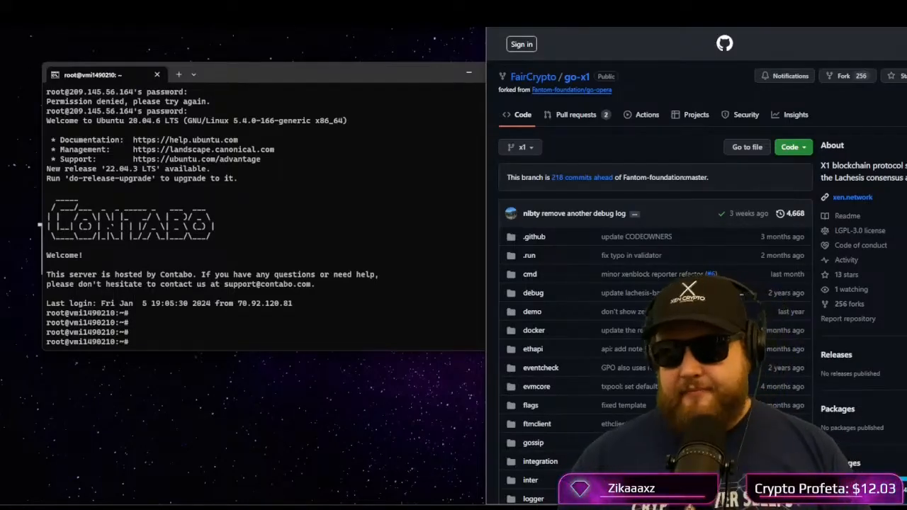
pyautogui.moveTo(457, 74)
pyautogui.write('dir')
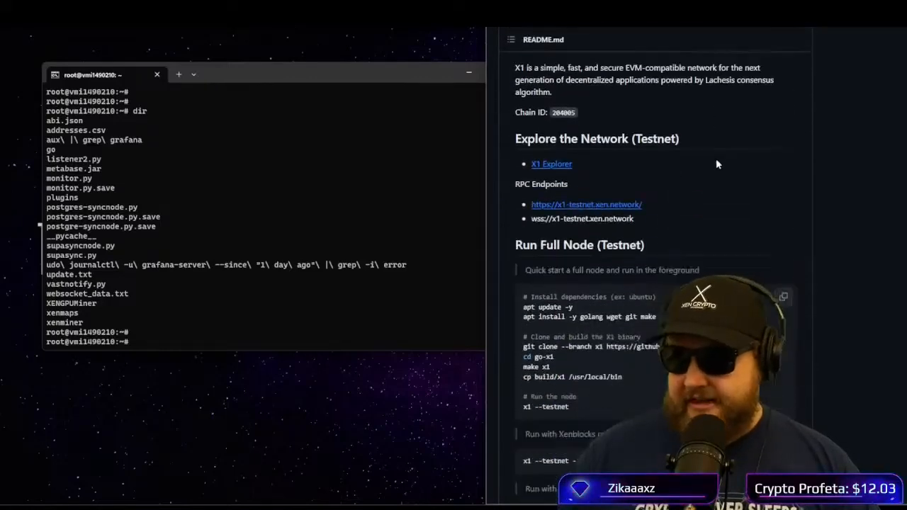
# Scroll the go-x1 README down to the 'Run Full Node (Testnet)' section.
pyautogui.scroll(-3)
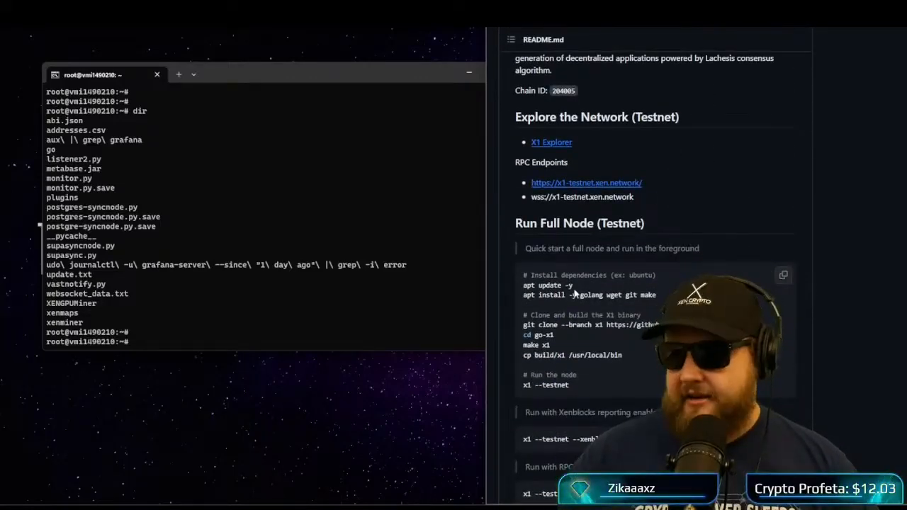
pyautogui.scroll(-3)
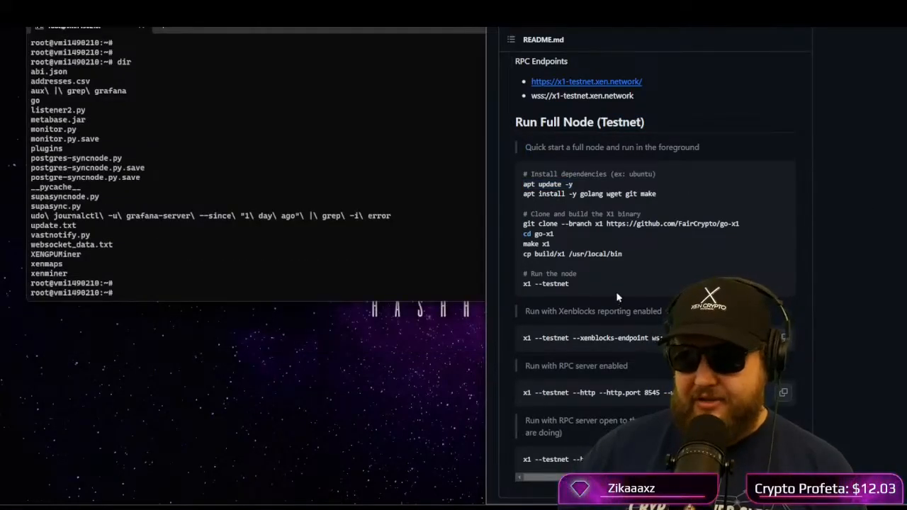
# Run apt update -y and apt install -y golang wget git make, then select the clone command.
pyautogui.write('apt update -y')
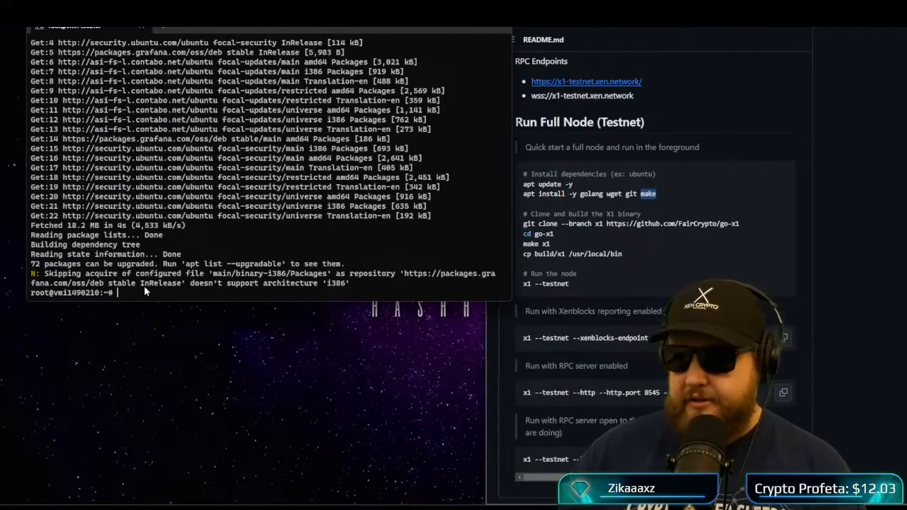
pyautogui.write('apt install -y golang wget git make')
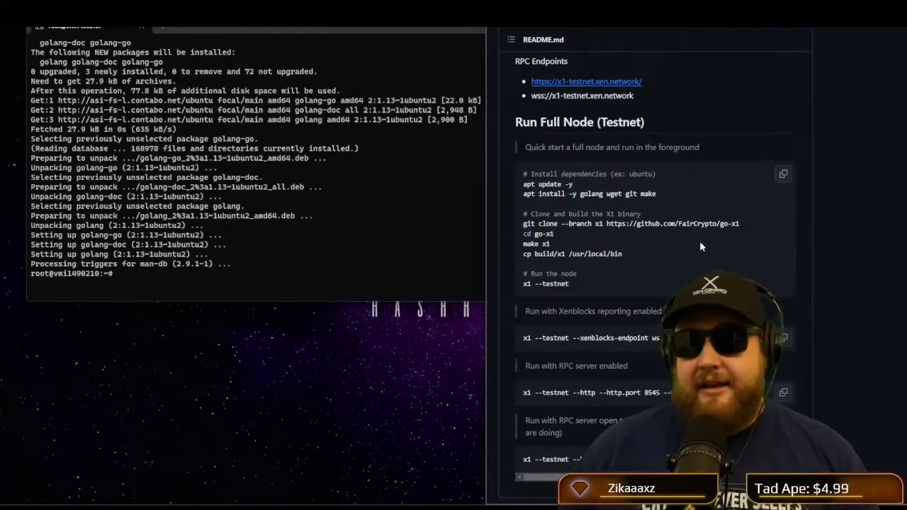
pyautogui.moveTo(580, 194); pyautogui.dragTo(655, 194)
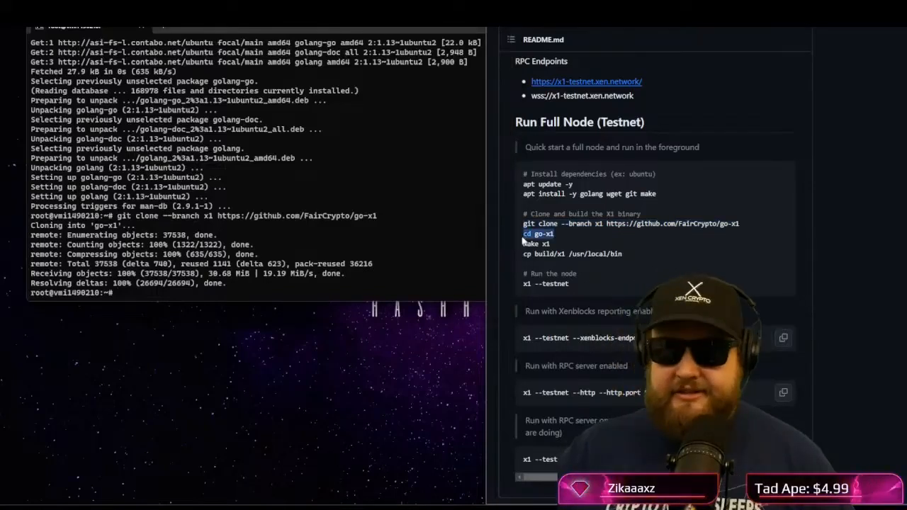
# Change into the cloned go-x1 directory with cd go-x1.
pyautogui.write('cd go-x1')
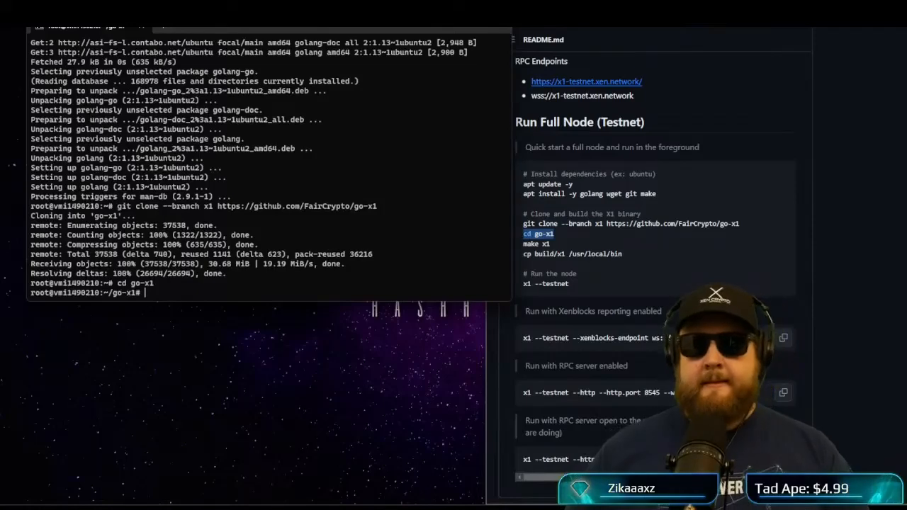
pyautogui.moveTo(164, 295)
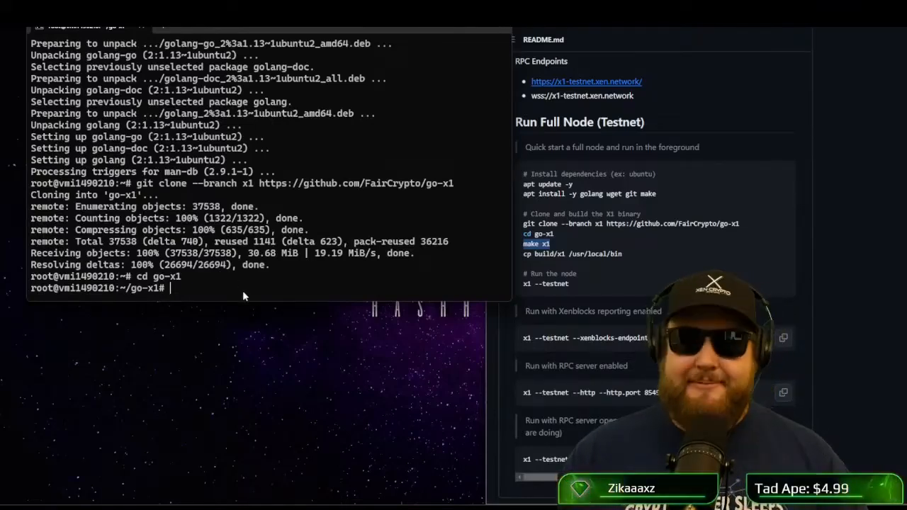
# Run make x1, which fails with a 'cannot load embed: malformed module path' error.
pyautogui.write('make x1')
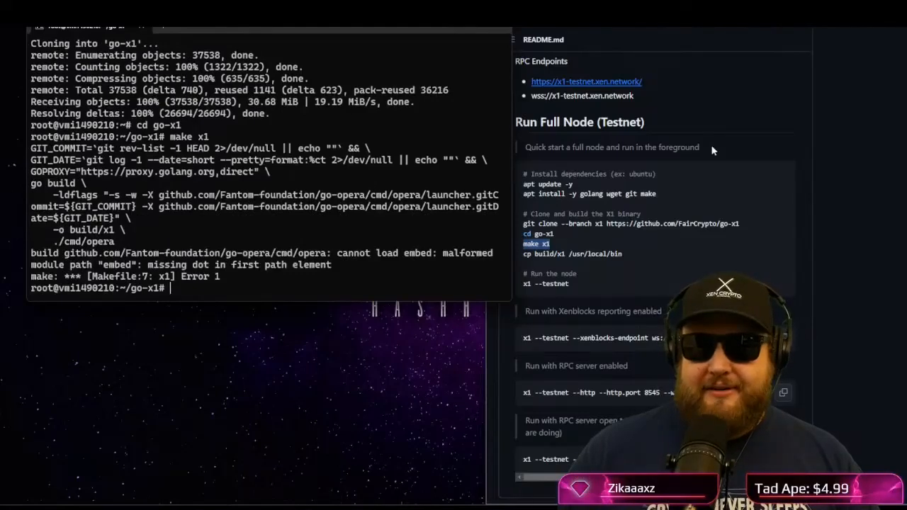
pyautogui.moveTo(229, 280)
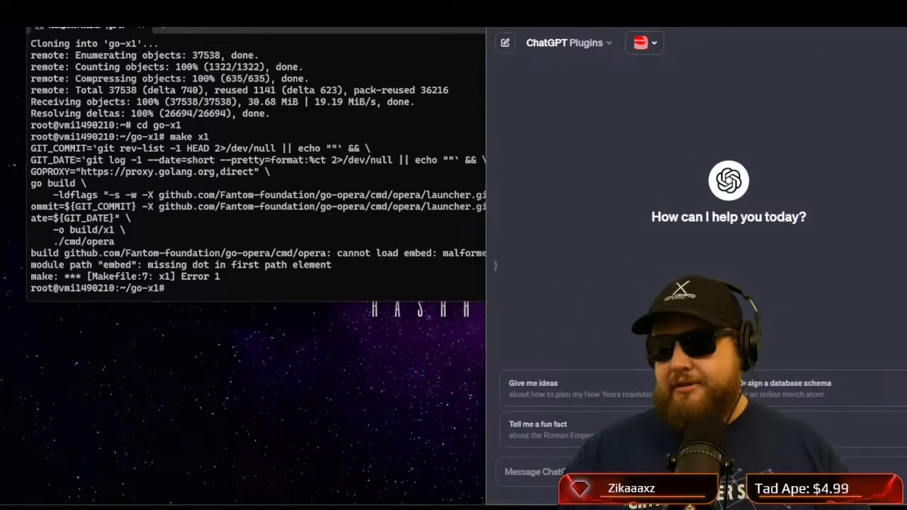
pyautogui.moveTo(847, 211)
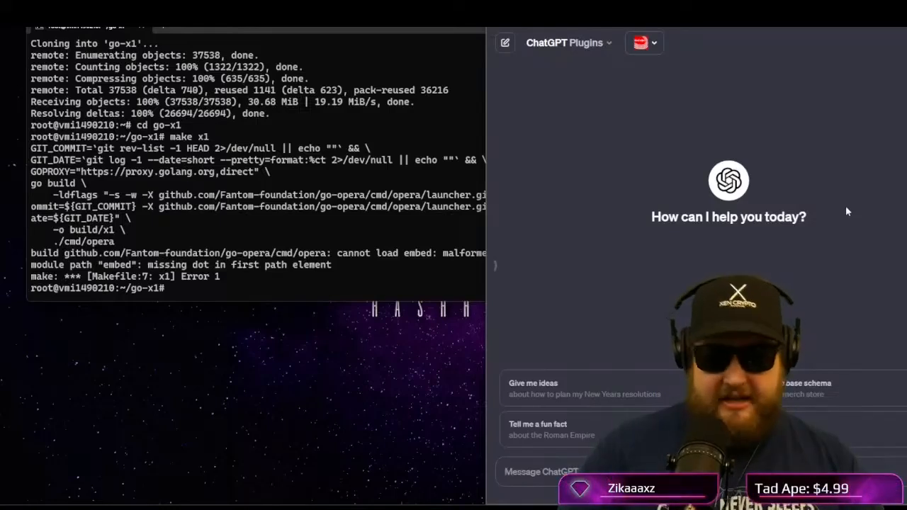
# Ask ChatGPT how to check the Go version, then run go version, reporting go1.13.8.
pyautogui.write('what is')
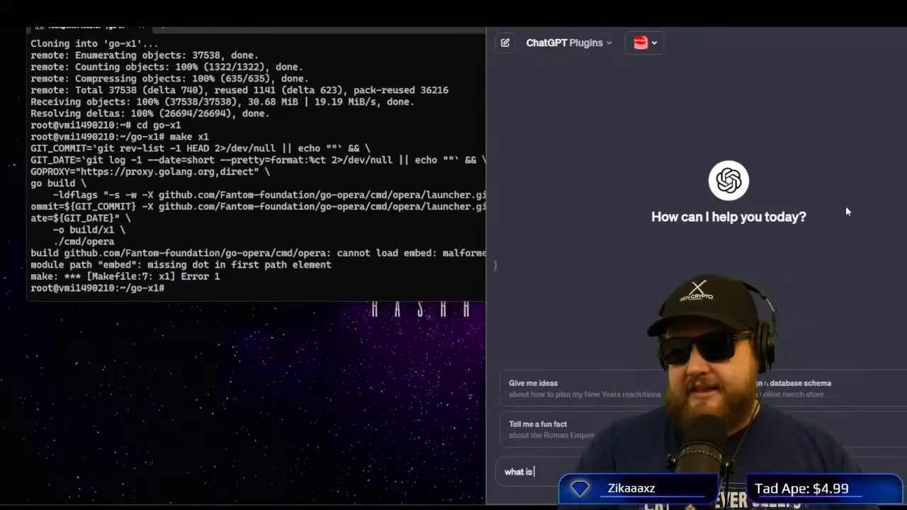
pyautogui.write('linux com')
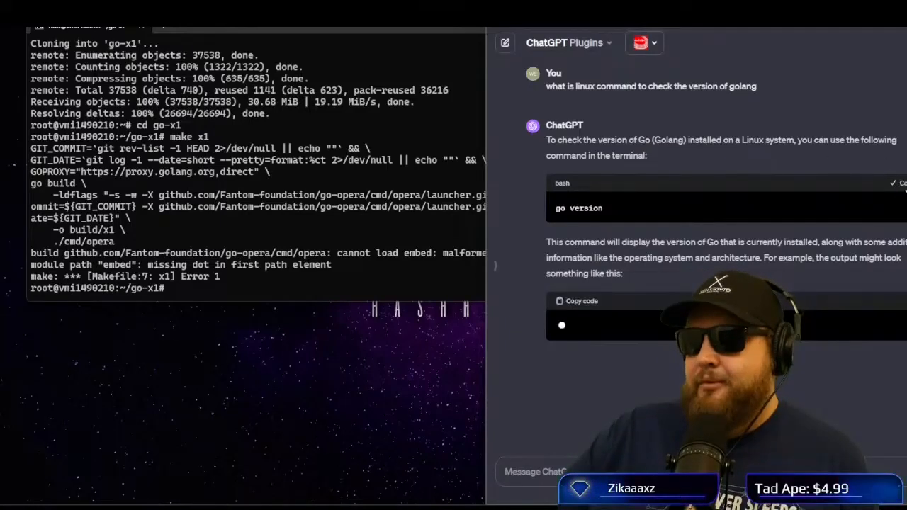
pyautogui.write('go version')
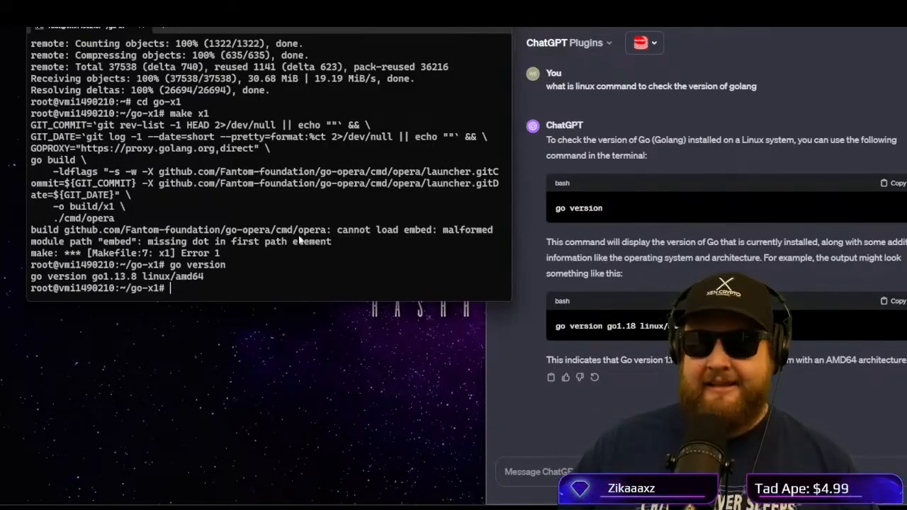
# Highlight the installed Go version and scroll through the answers on installing a newer Go.
pyautogui.doubleClick(114, 276)
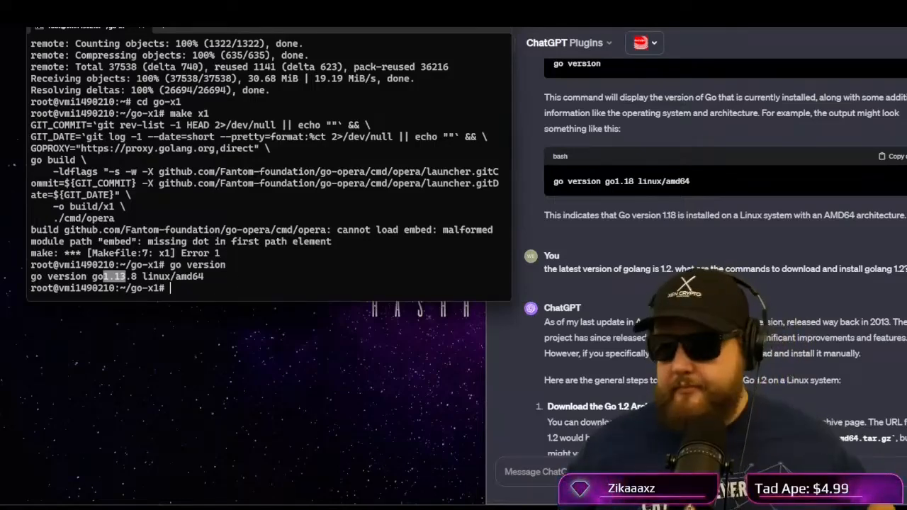
pyautogui.scroll(-3)
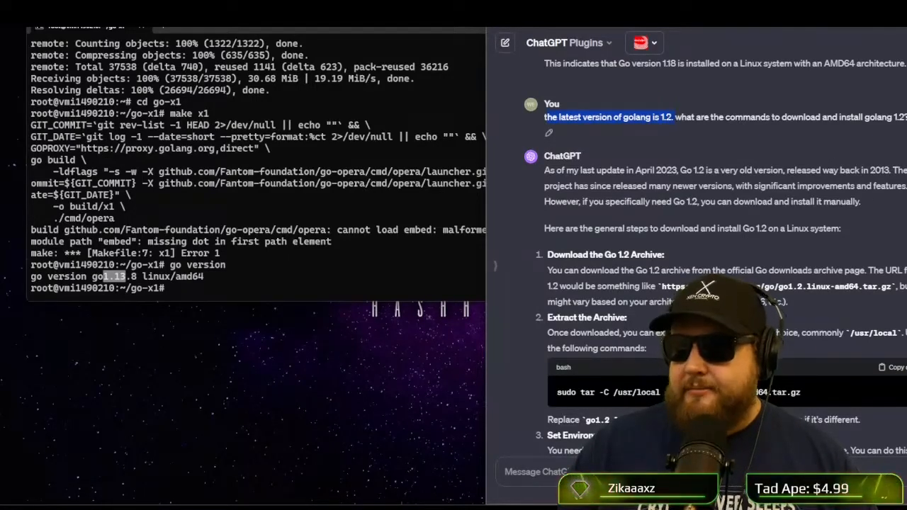
pyautogui.scroll(-3)
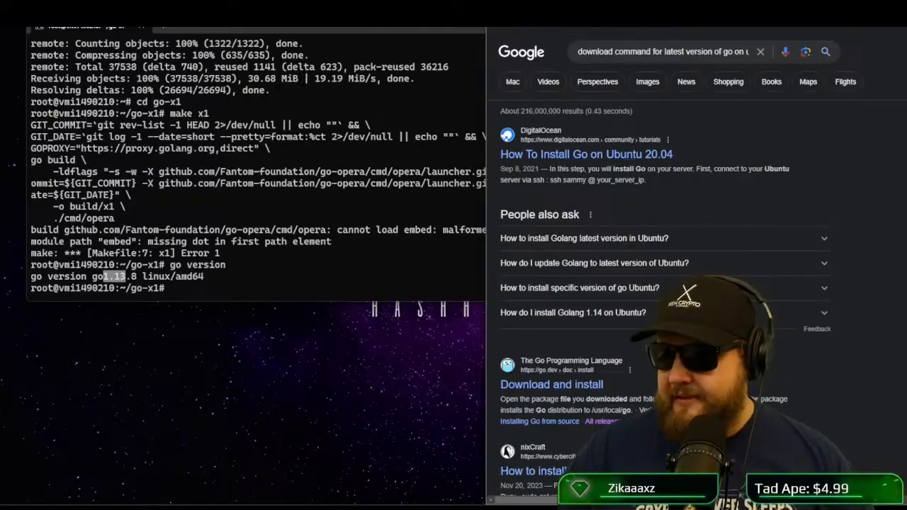
# Open the DigitalOcean Go guide, then search the latest Go version and find go1.21.5.
pyautogui.click(586, 154)
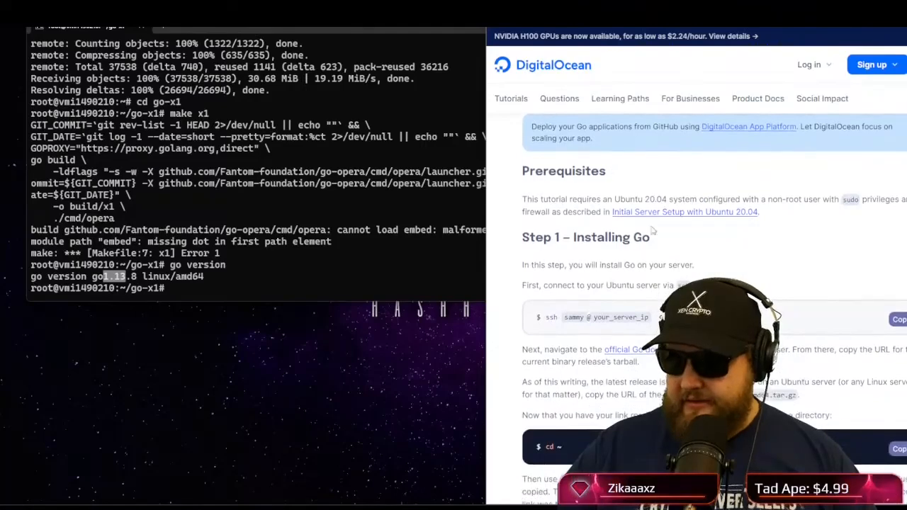
pyautogui.scroll(-3)
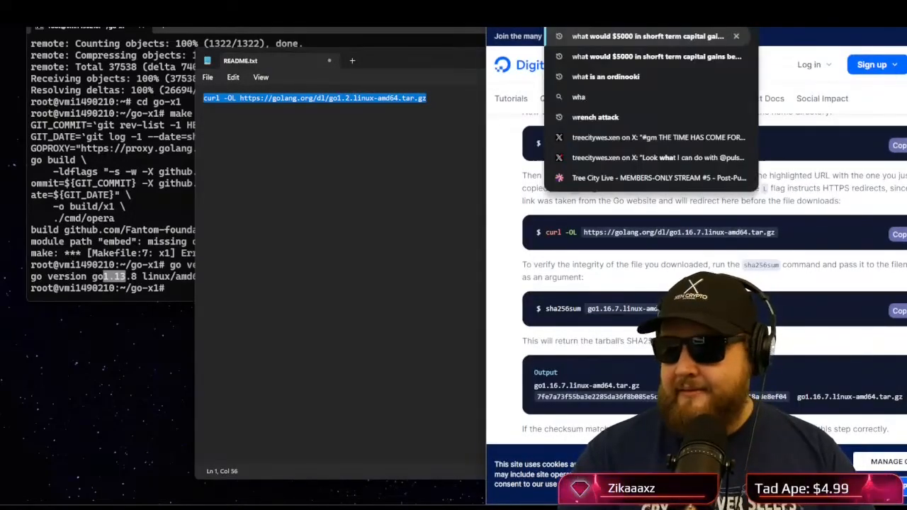
pyautogui.write('what is the latest version of golang')
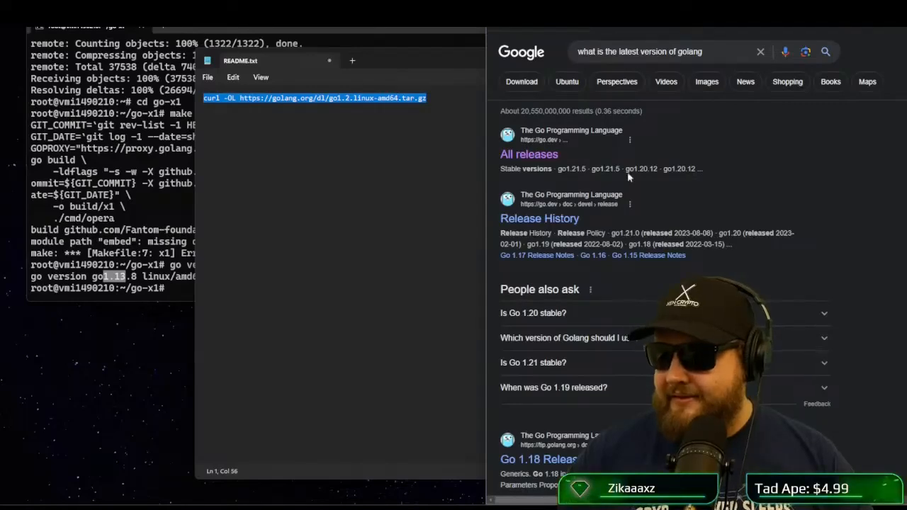
pyautogui.moveTo(652, 170)
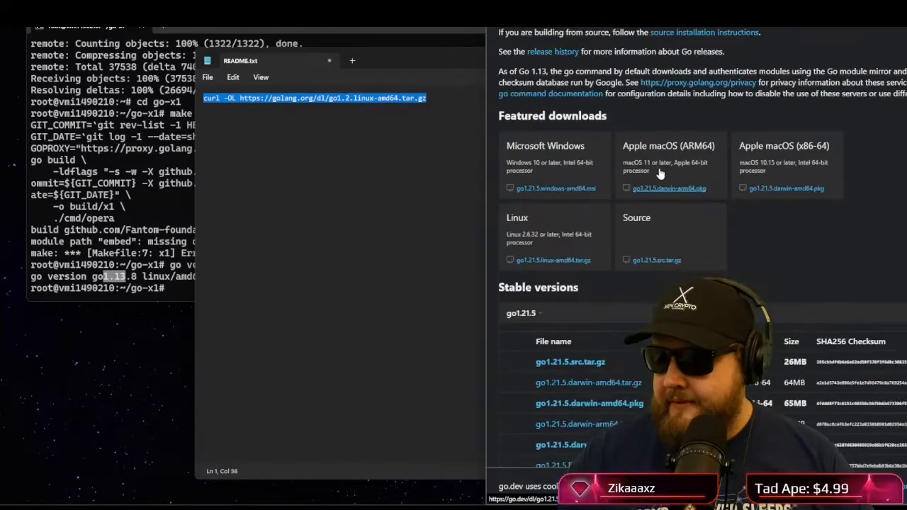
pyautogui.scroll(-3)
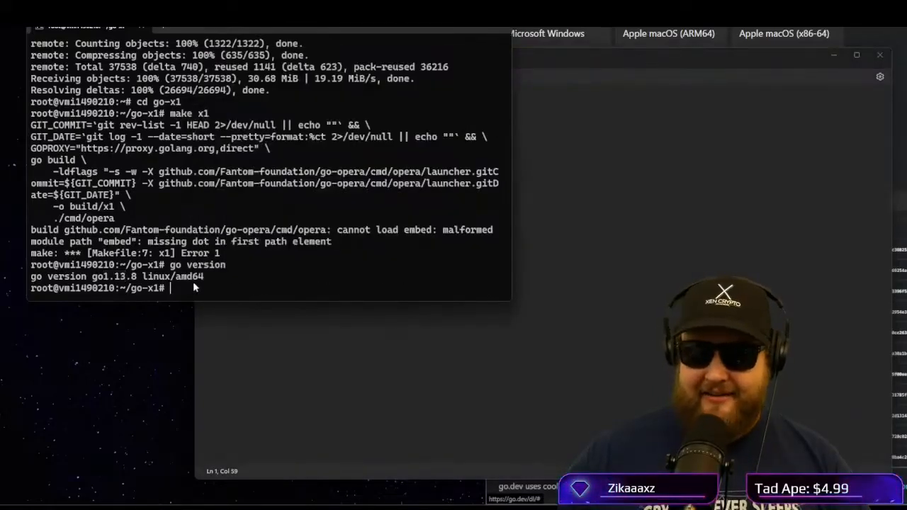
# Download go1.21.5.linux-amd64.tar.gz with curl -OL and start typing the sudo tar command.
pyautogui.write('curl -OL https://golang.org/dl/go1.21.5.linux-amd64.tar.gz')
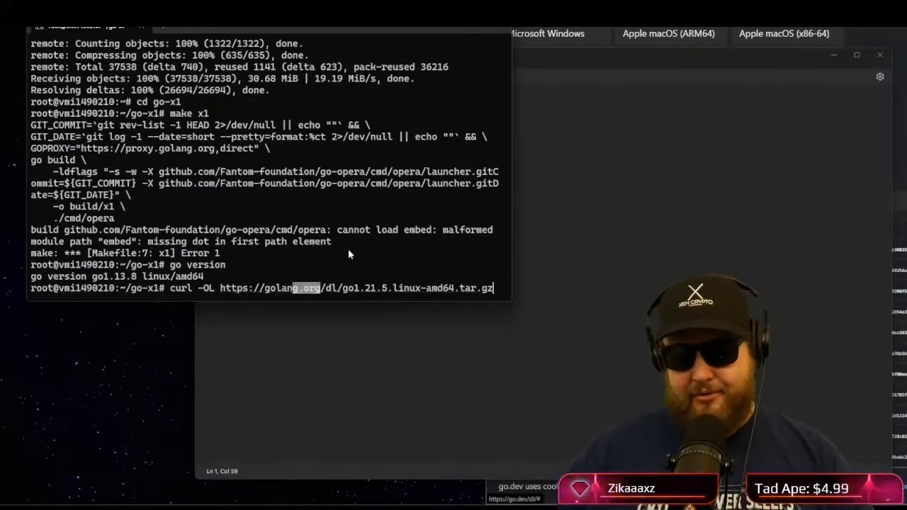
pyautogui.press('Return')
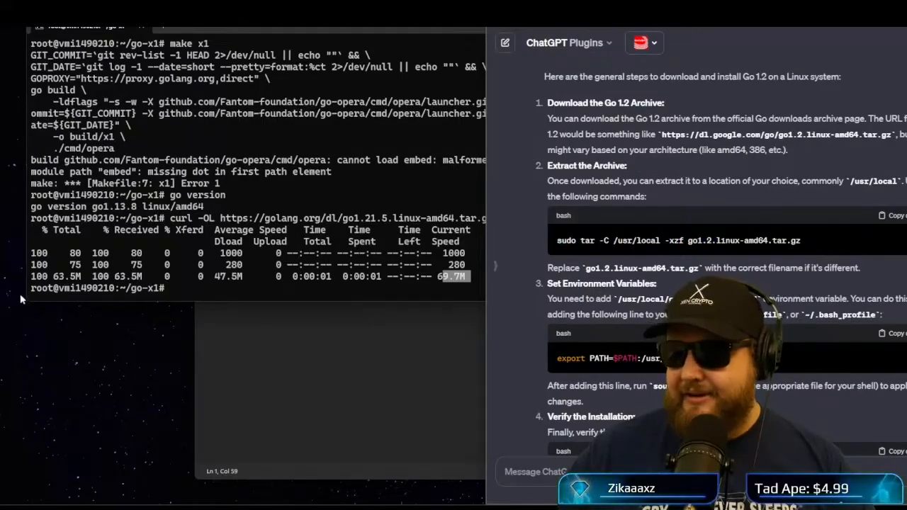
pyautogui.write('sudo')
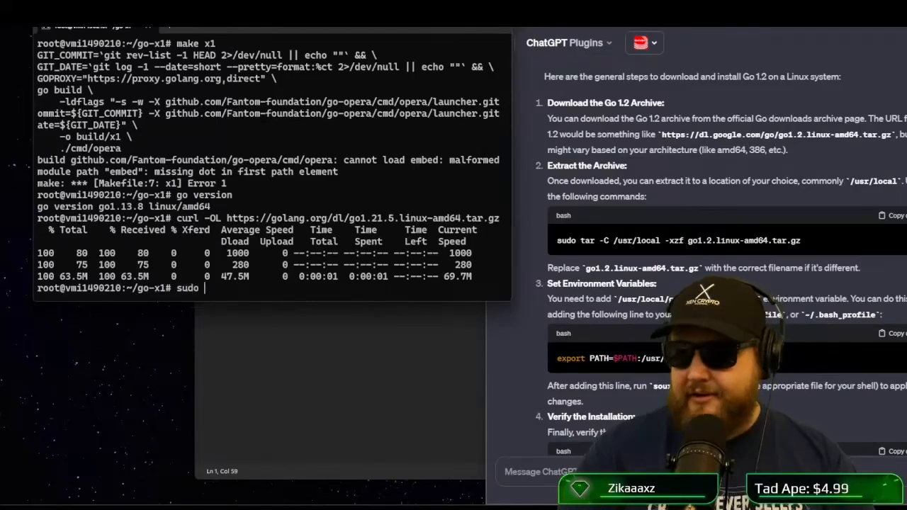
pyautogui.write('tar -C /usr/local -xzf')
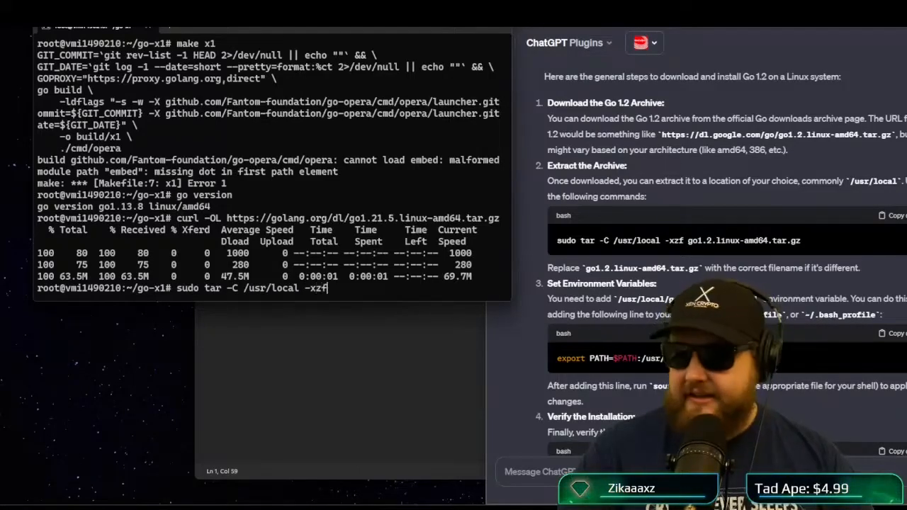
# Extract the go1.21.5 archive into /usr/local, using dir to fix the misspelled file name.
pyautogui.write('go')
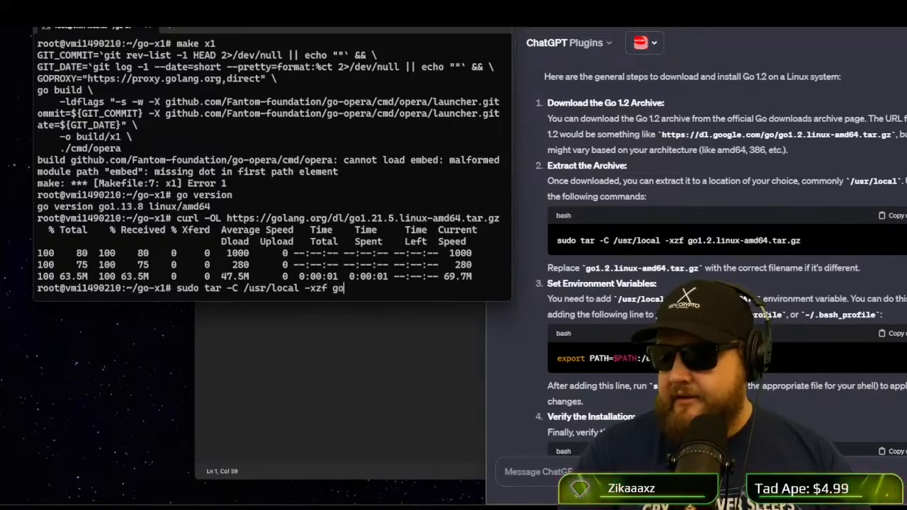
pyautogui.write('.1.2.')
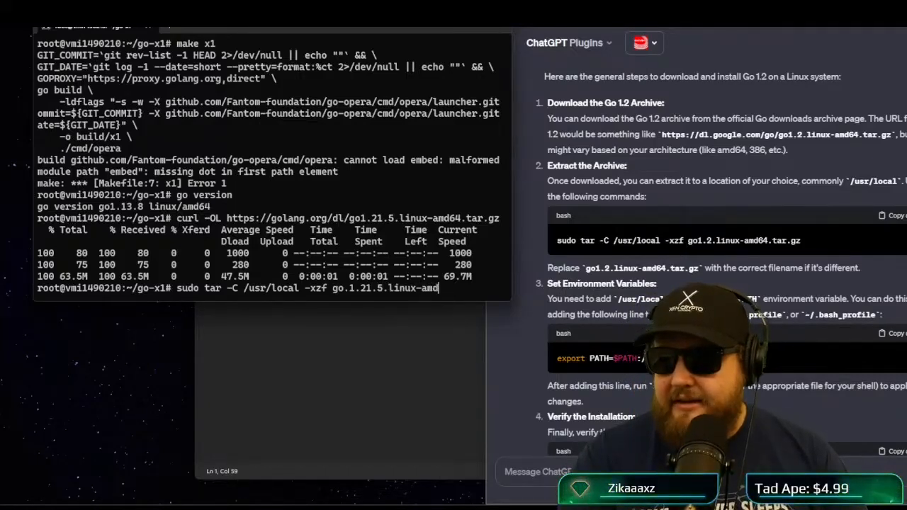
pyautogui.write('.tar.gz')
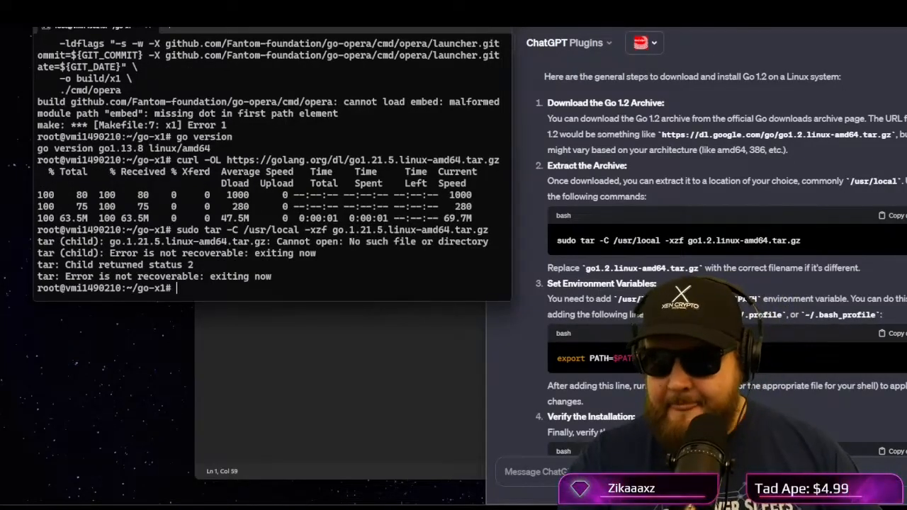
pyautogui.write('dir')
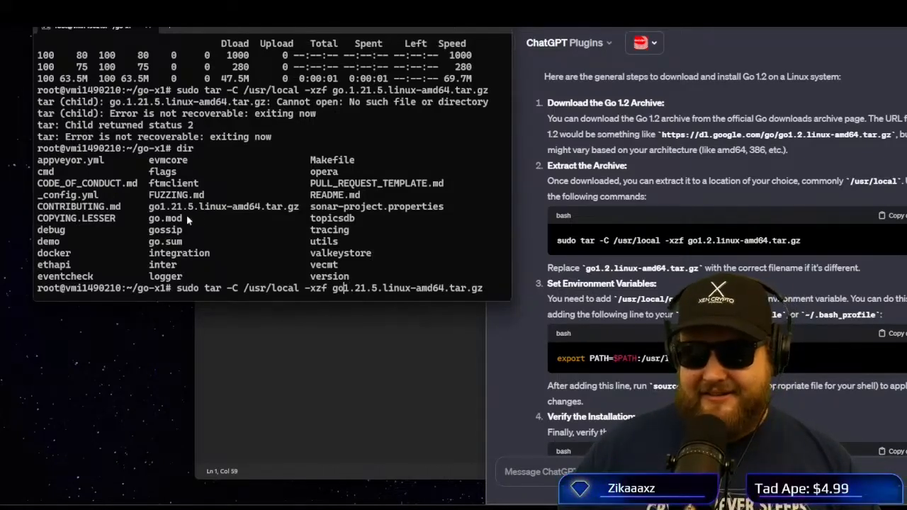
pyautogui.moveTo(250, 214)
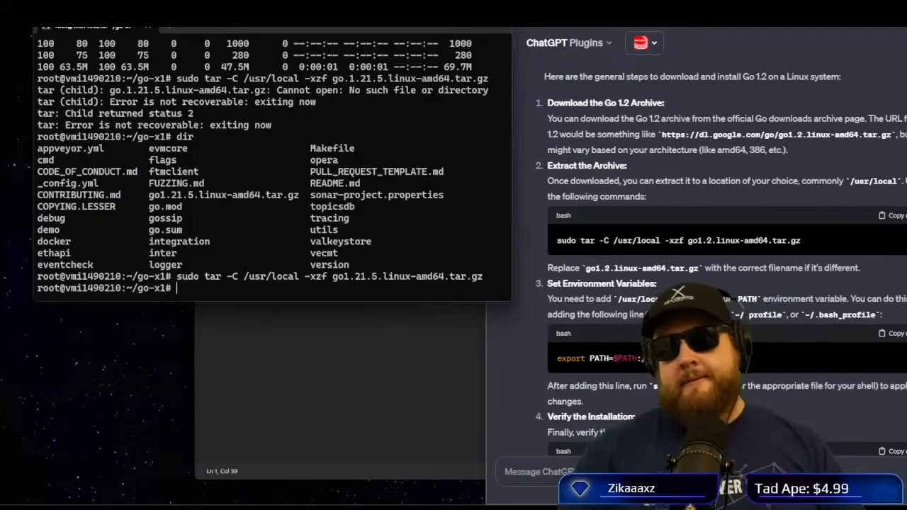
pyautogui.scroll(-3)
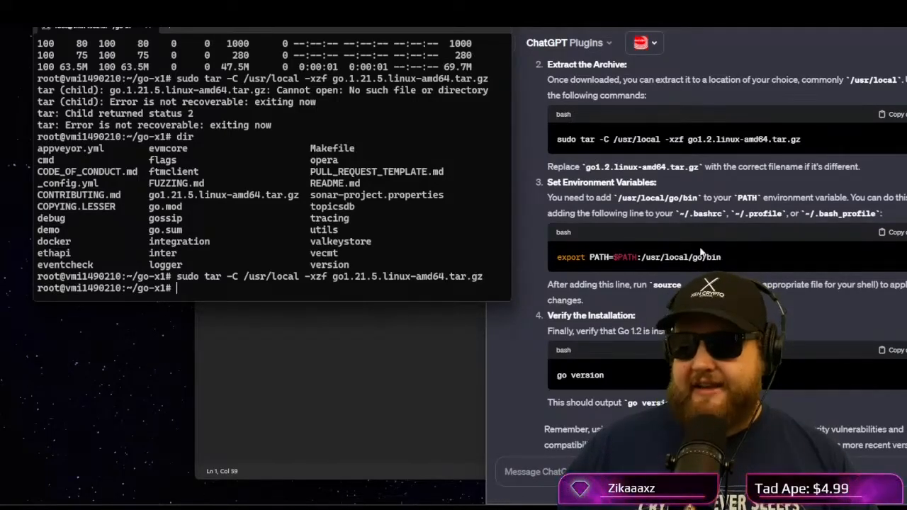
# Select ChatGPT's export PATH command and open ~/.bashrc in nano.
pyautogui.doubleClick(638, 257)
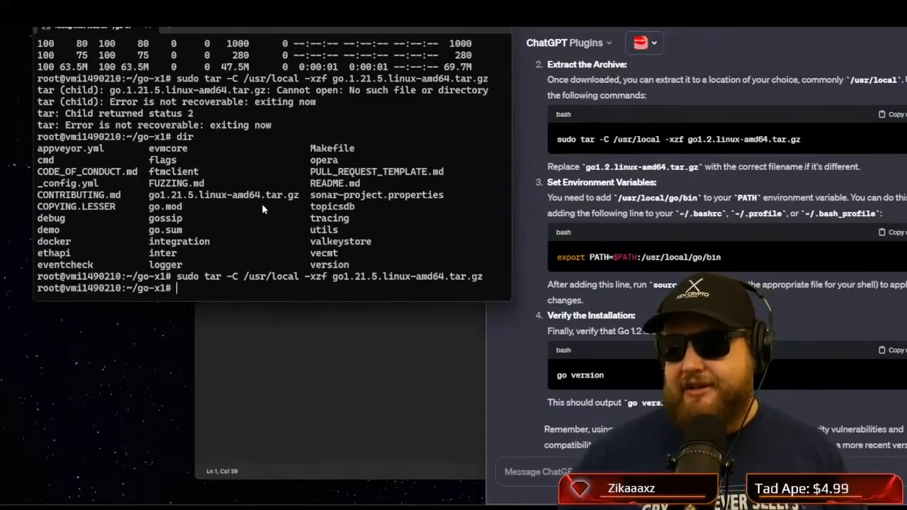
pyautogui.write('babi')
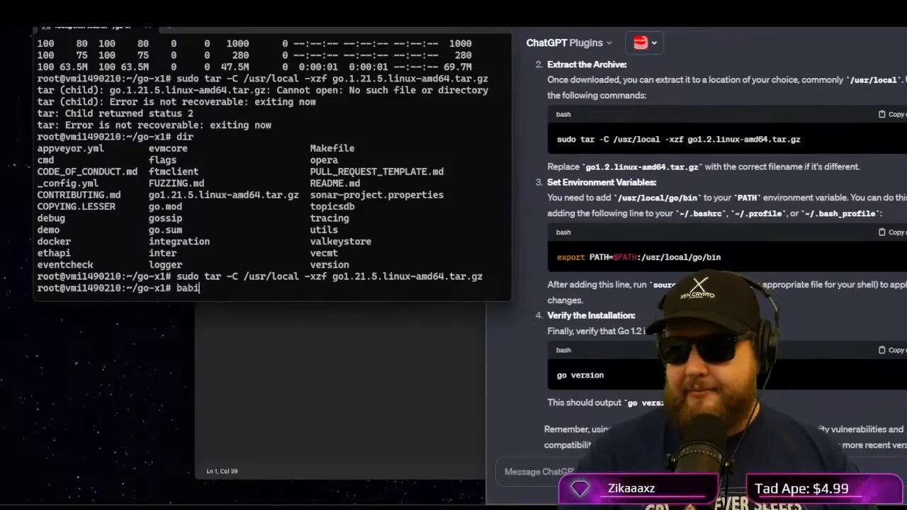
pyautogui.write('nano ~')
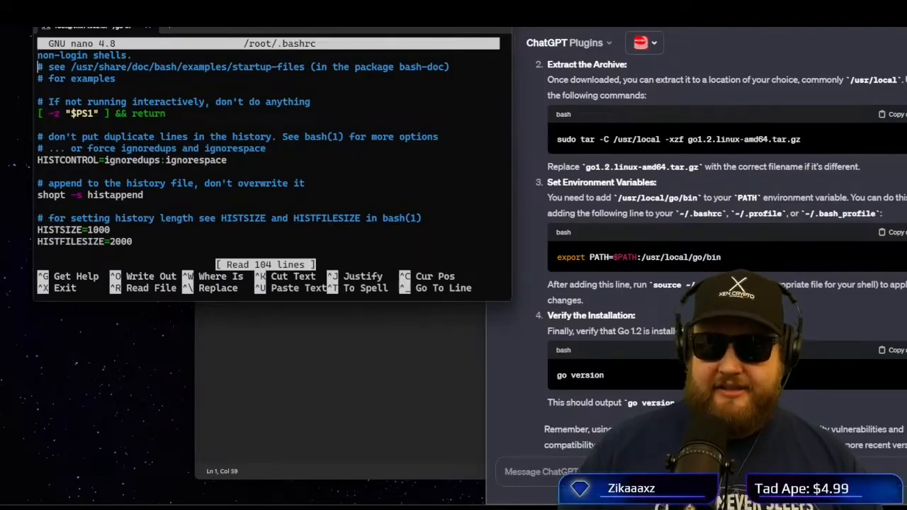
# Append export PATH=$PATH:/usr/local/go/bin to the end of ~/.bashrc and save.
pyautogui.scroll(-3)
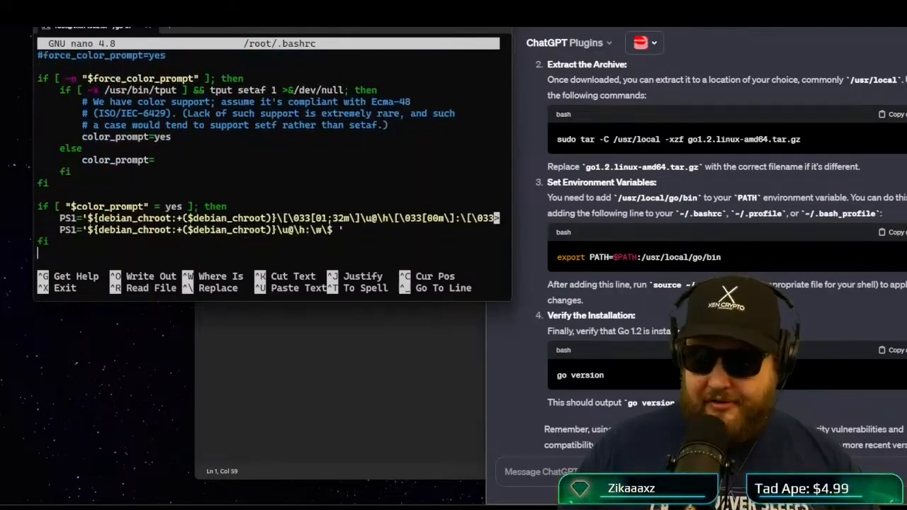
pyautogui.scroll(-3)
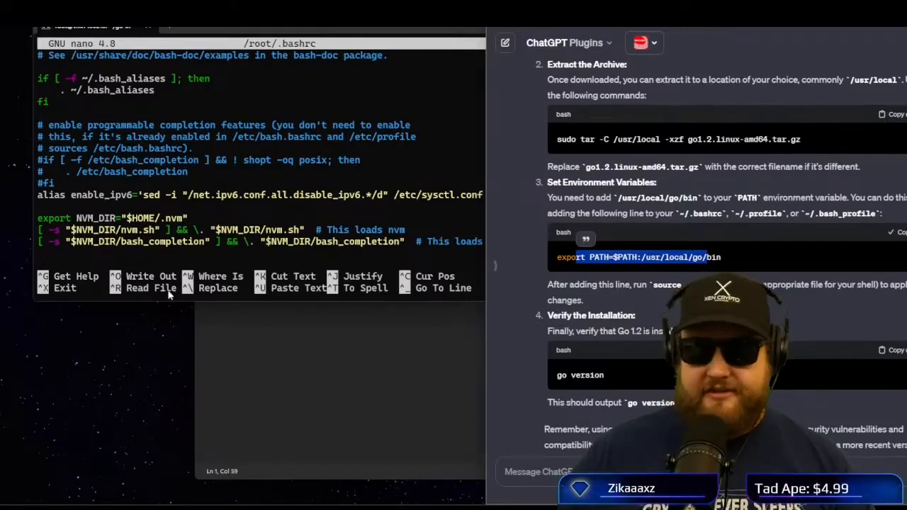
pyautogui.write('export PATH=$PATH:/usr/local/go/bin')
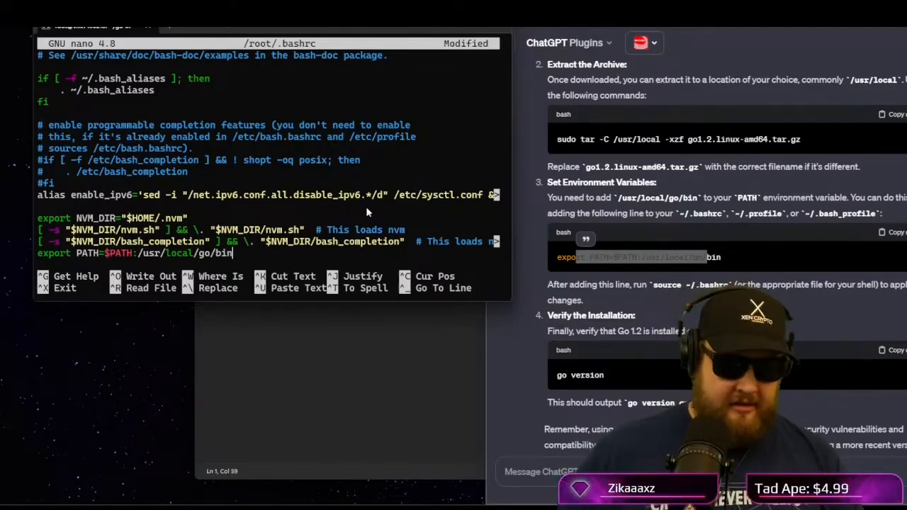
pyautogui.press('ctrl+o')
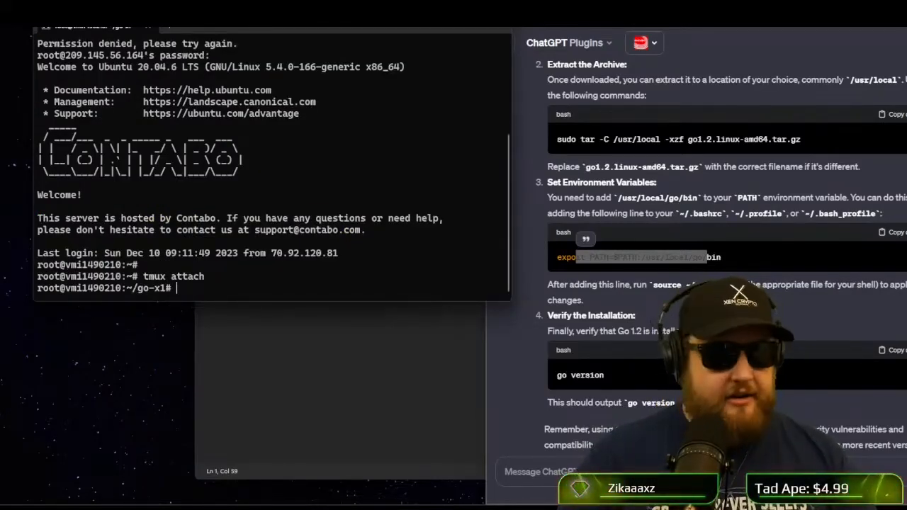
# Tell ChatGPT that go version still reports go1.13.8 after the install.
pyautogui.write('gt')
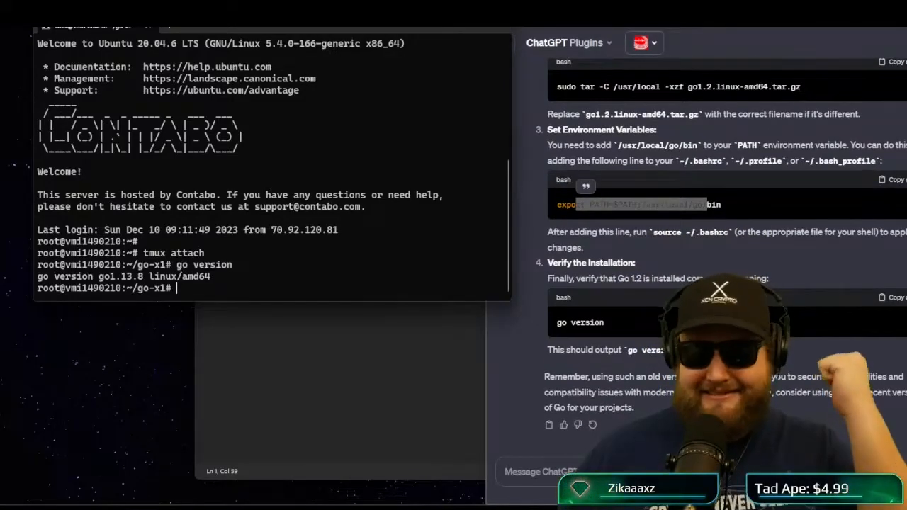
pyautogui.write('i fo')
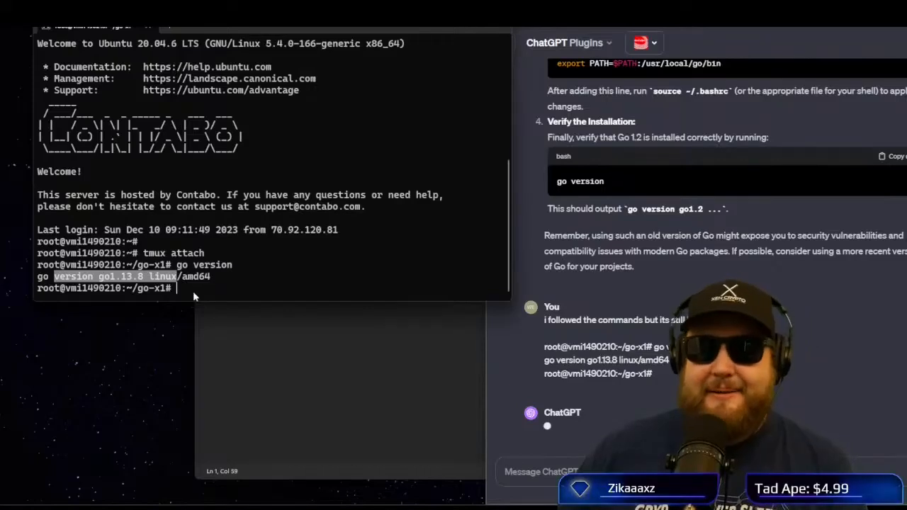
pyautogui.moveTo(318, 282)
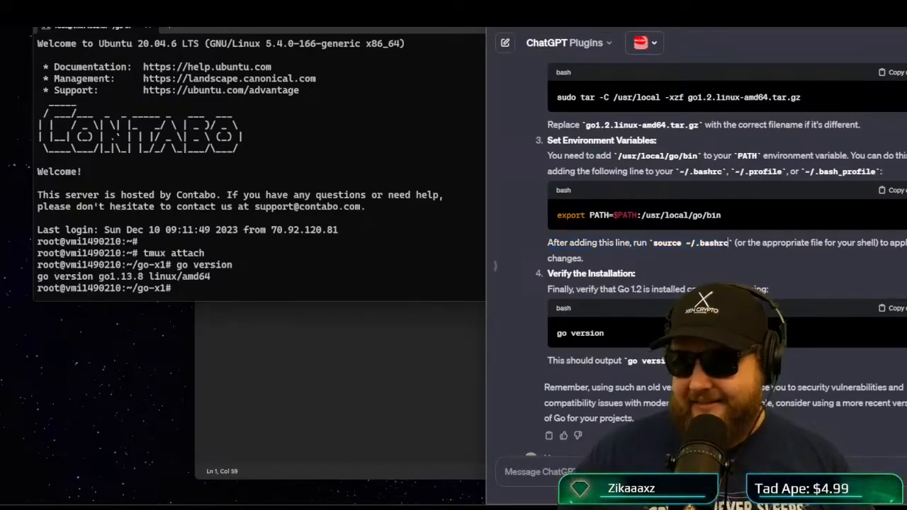
# Run source ~/.bashrc from ChatGPT's answer and recheck the Go version, still go1.13.8.
pyautogui.doubleClick(691, 242)
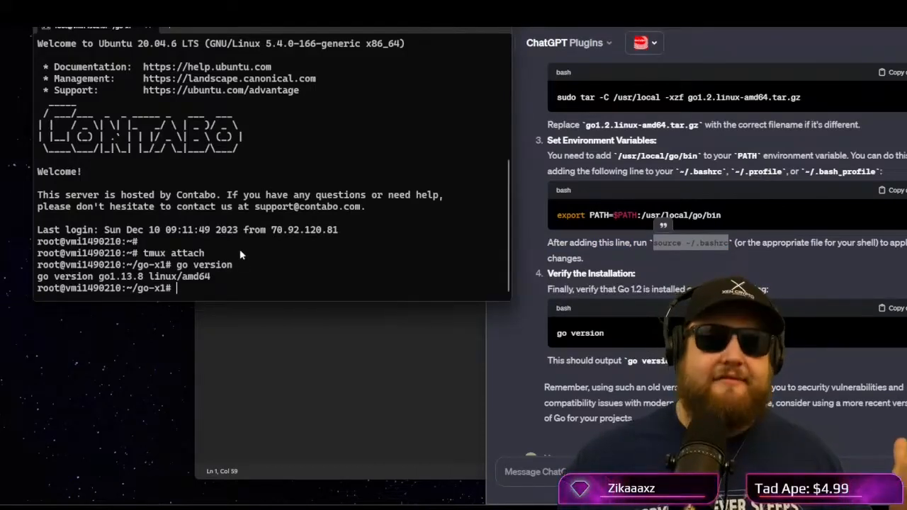
pyautogui.write('source ~/.bashrc')
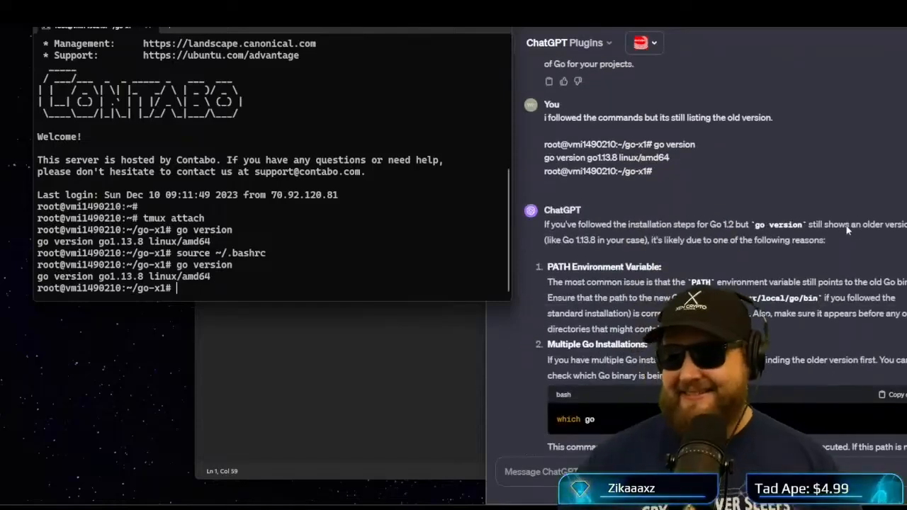
pyautogui.scroll(-3)
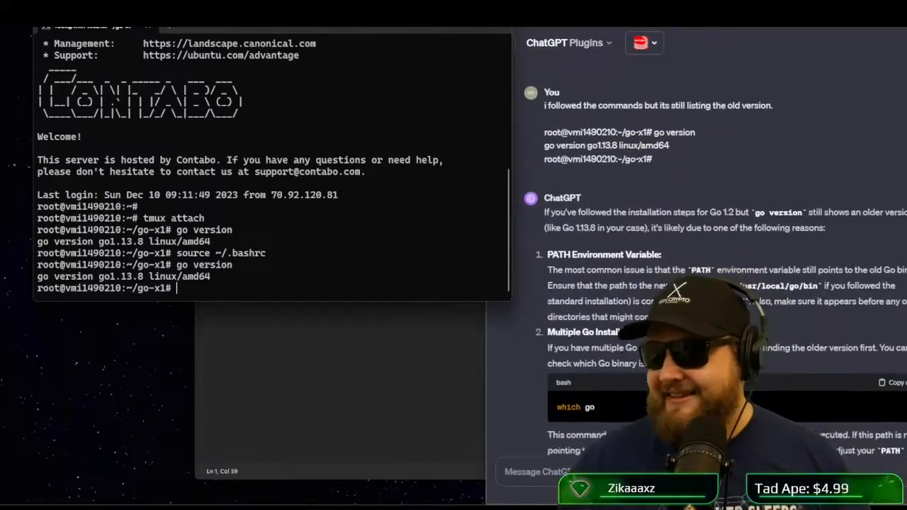
pyautogui.scroll(-3)
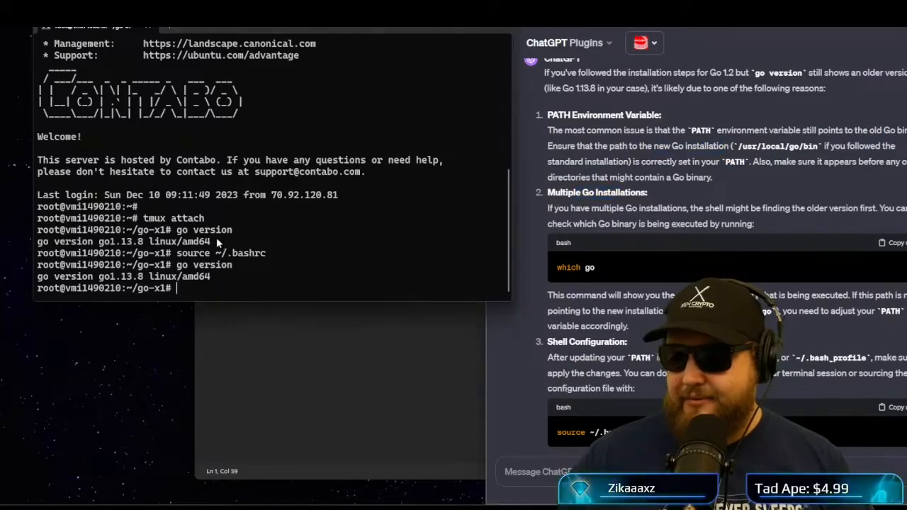
# Run which go, showing /usr/bin/go, and share the output with ChatGPT.
pyautogui.write('which go')
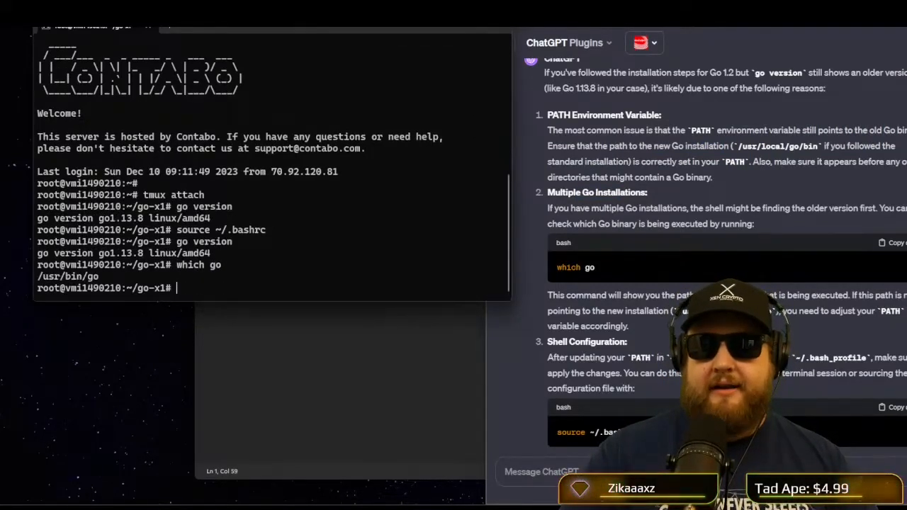
pyautogui.scroll(-3)
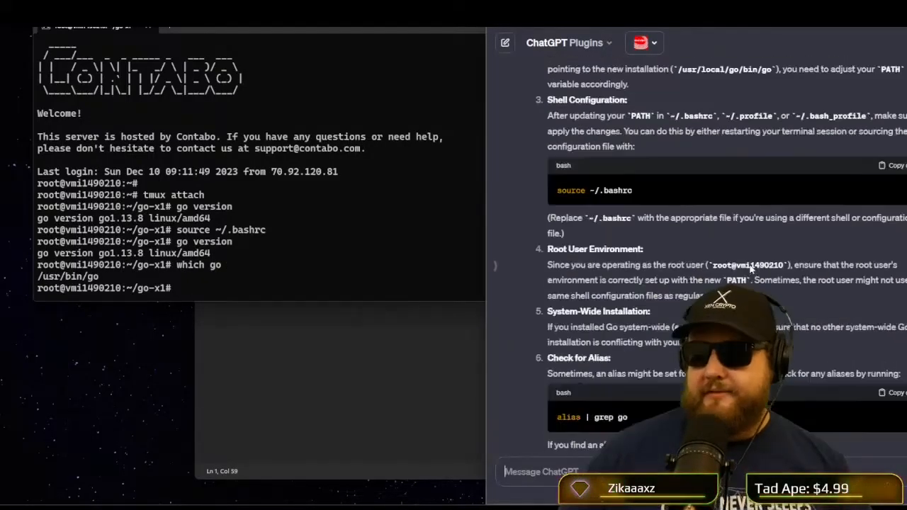
pyautogui.scroll(-3)
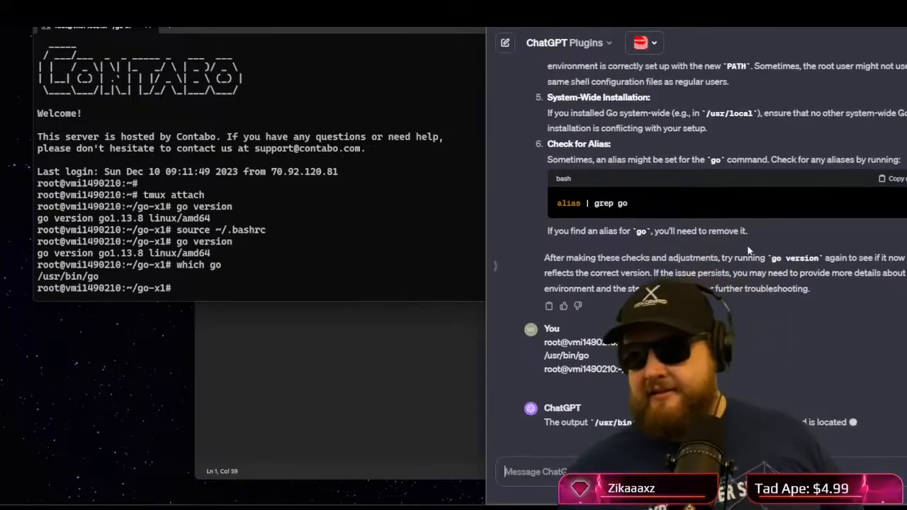
pyautogui.scroll(-3)
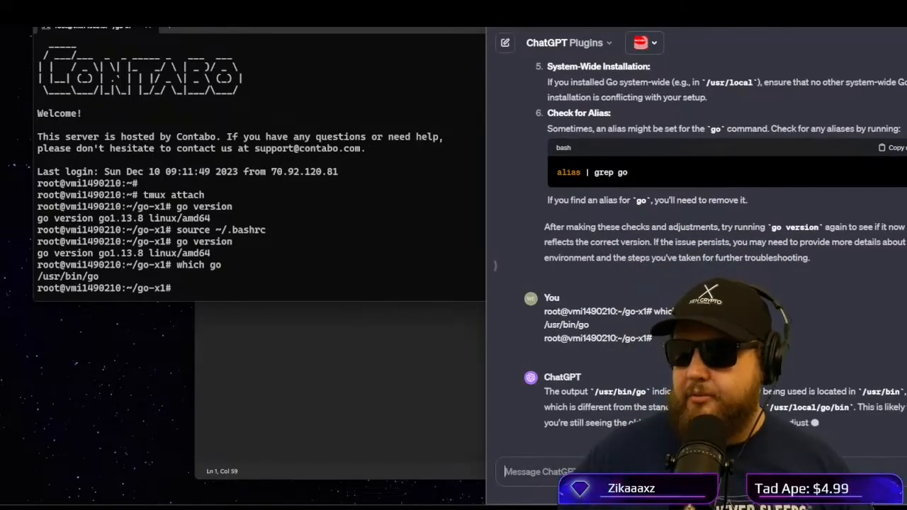
# Read ChatGPT's advice to prepend /usr/local/go/bin to PATH and re-source ~/.bashrc.
pyautogui.scroll(-3)
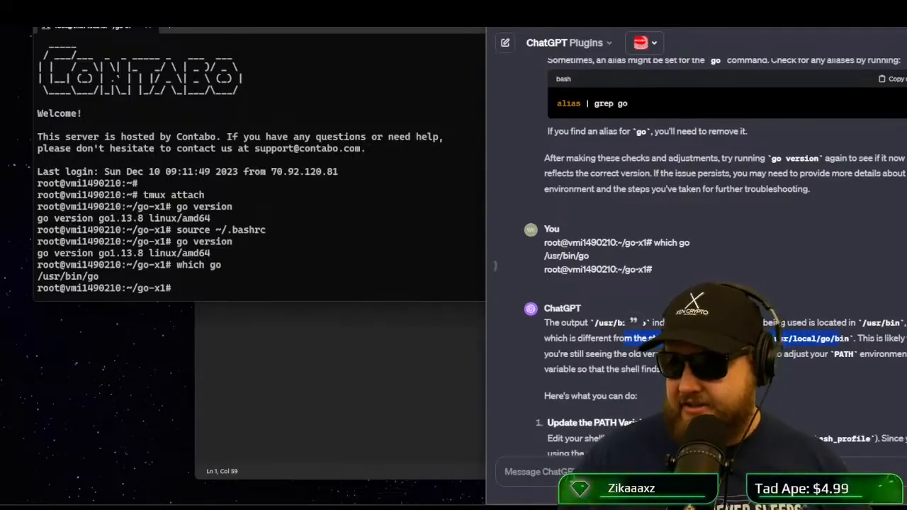
pyautogui.scroll(-3)
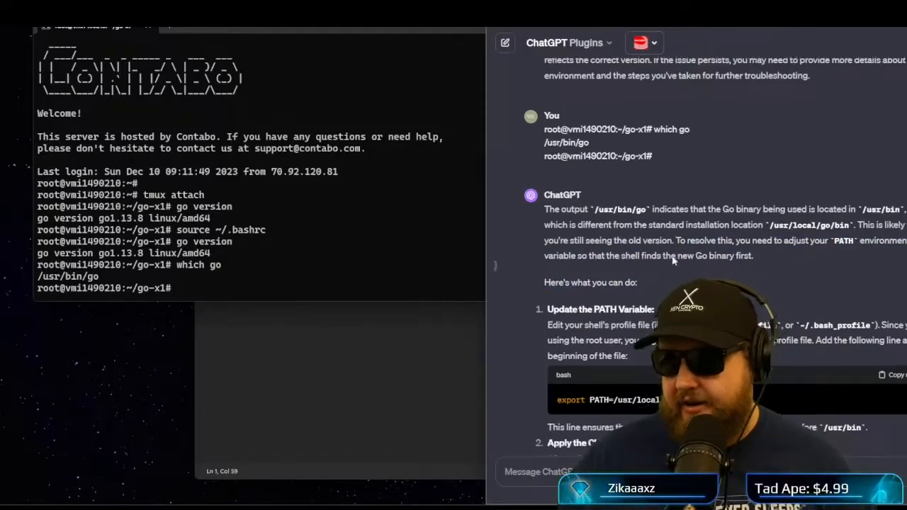
pyautogui.scroll(-3)
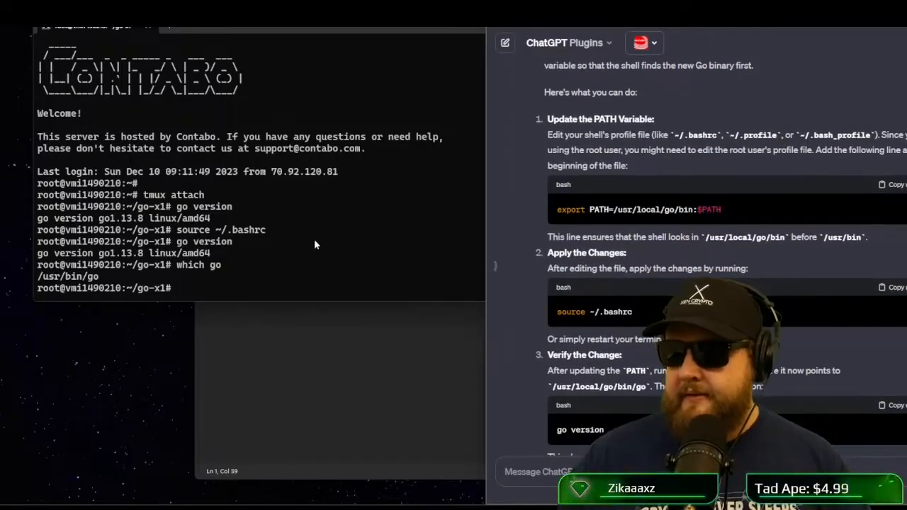
pyautogui.write('source ~/.bashrc')
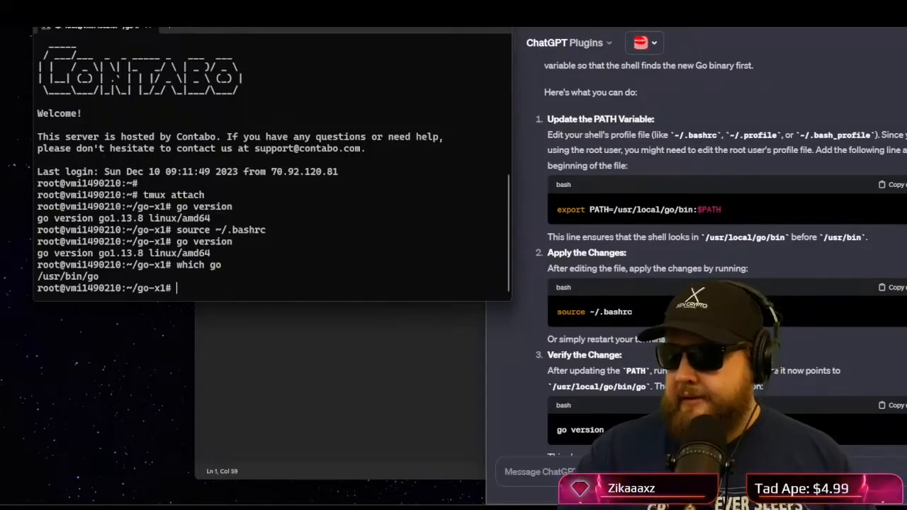
pyautogui.write('nano')
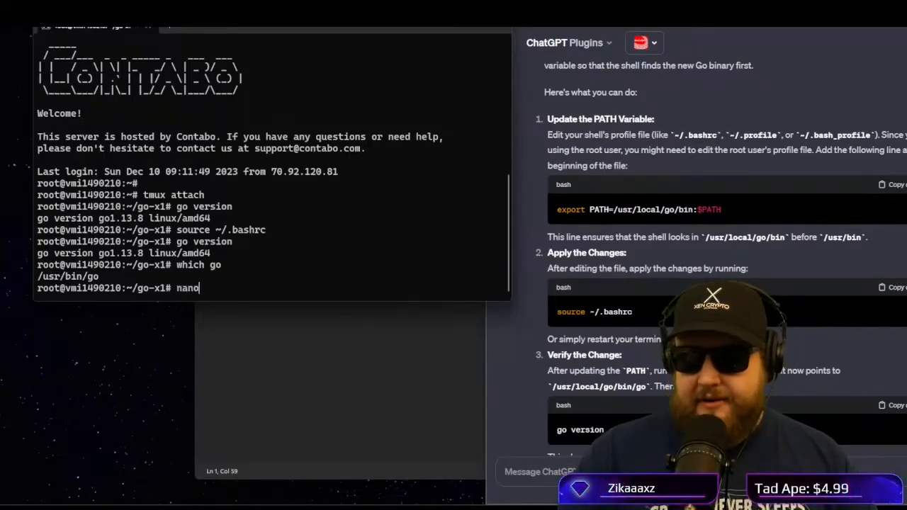
# Add export PATH=/usr/local/go/bin:$PATH at the end of ~/.bashrc and save.
pyautogui.write('~/')
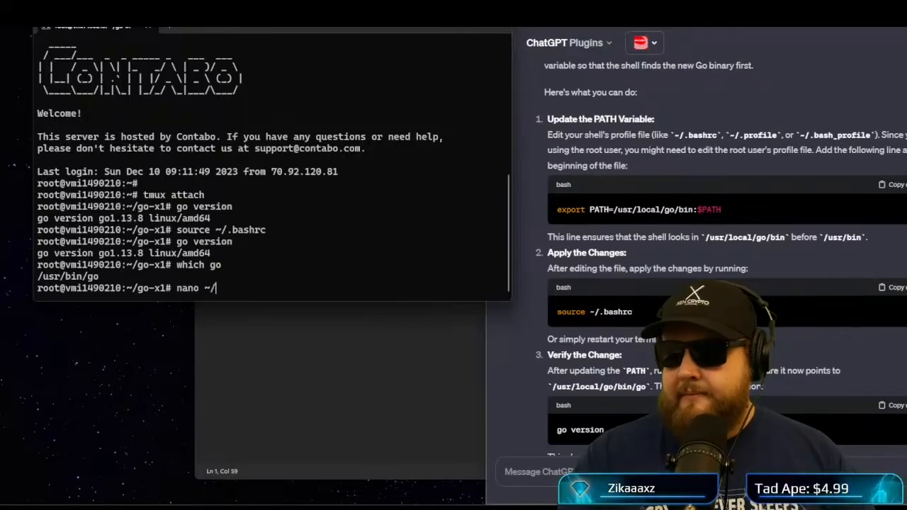
pyautogui.write('.bash')
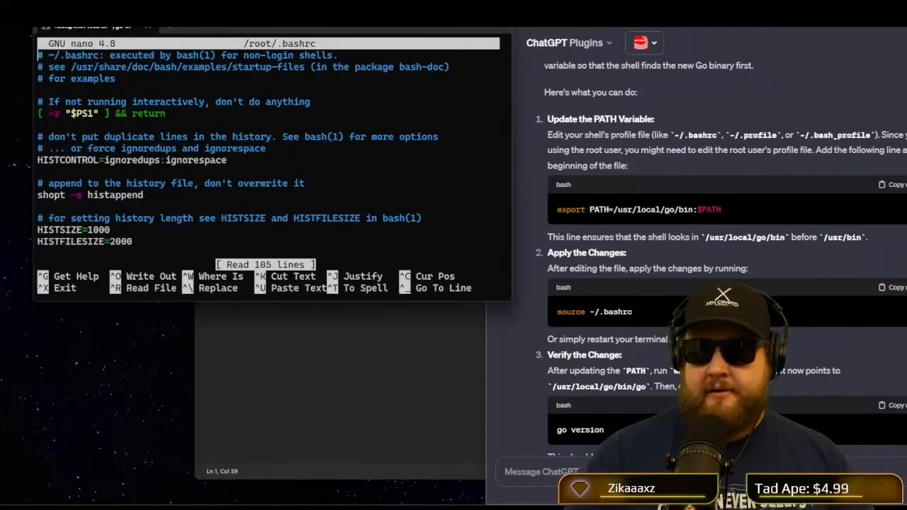
pyautogui.scroll(-3)
pyautogui.write('export PATH=/usr/local/go/bin')
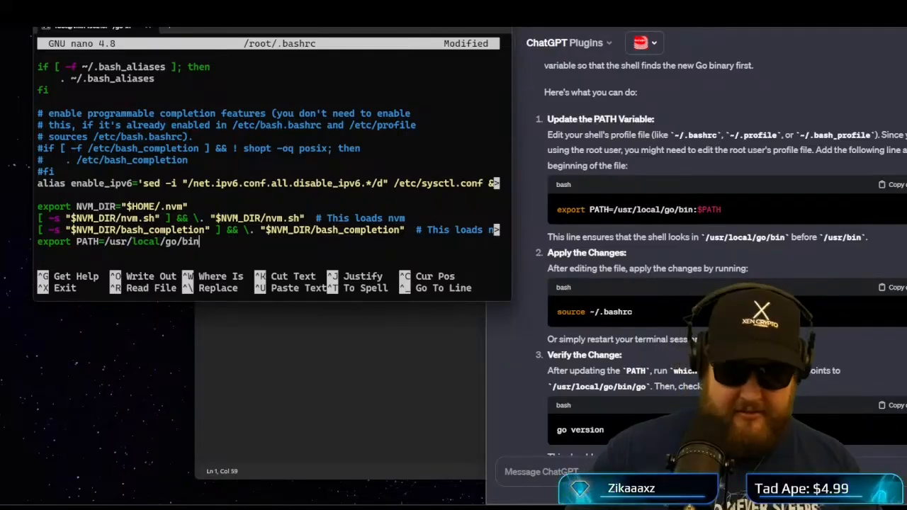
pyautogui.write(':$PATH')
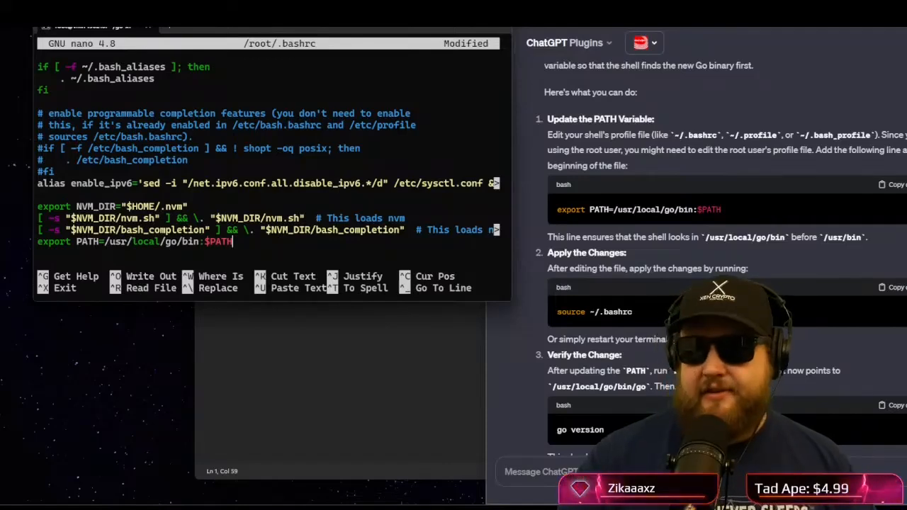
pyautogui.press('ctrl+o')
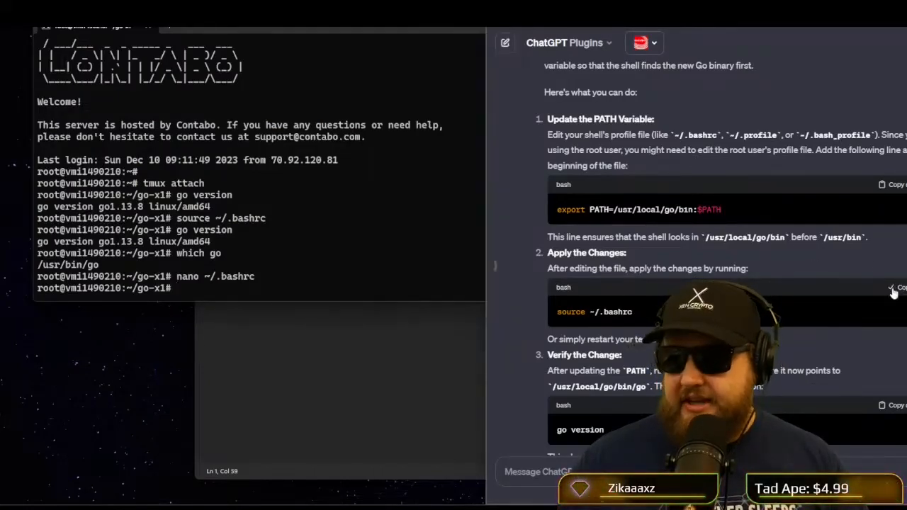
# Run source ~/.bashrc so go version reports go1.21.5 linux/amd64.
pyautogui.write('source ~/.bashrc')
pyautogui.write('go version')
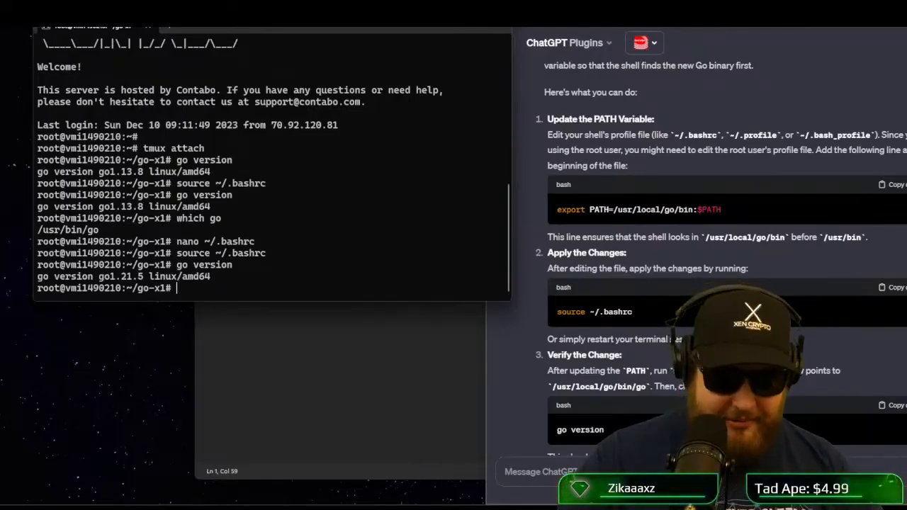
pyautogui.moveTo(369, 157)
pyautogui.write('make x1')
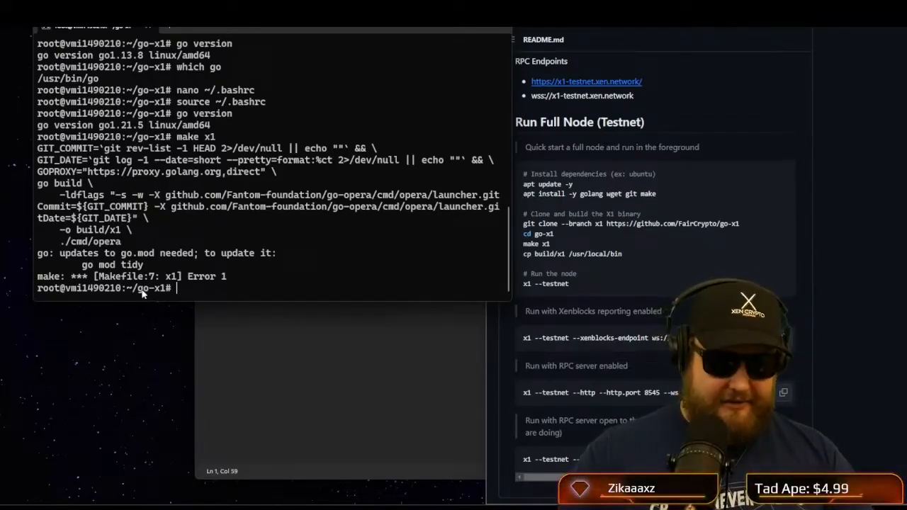
# Run go mod tidy to clear the go.mod error, then rebuild with make x1.
pyautogui.write('go mod tind')
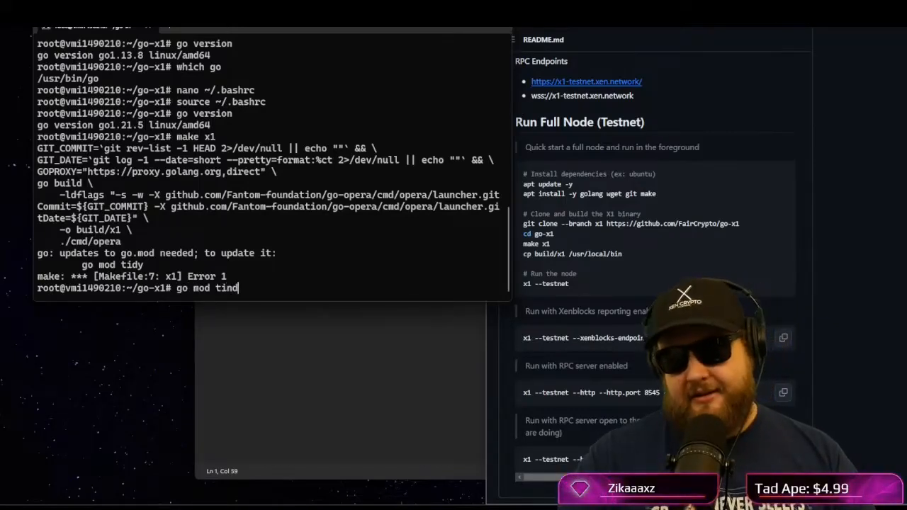
pyautogui.press('BackSpace')
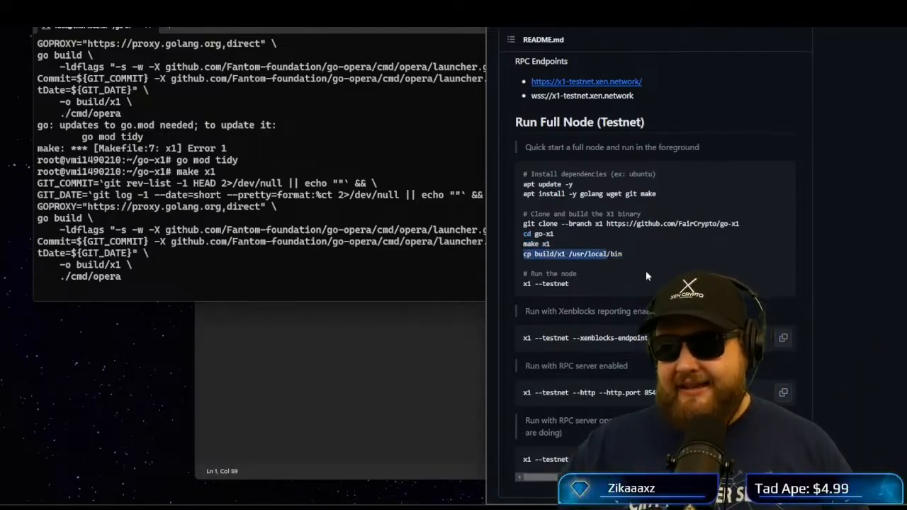
pyautogui.scroll(-3)
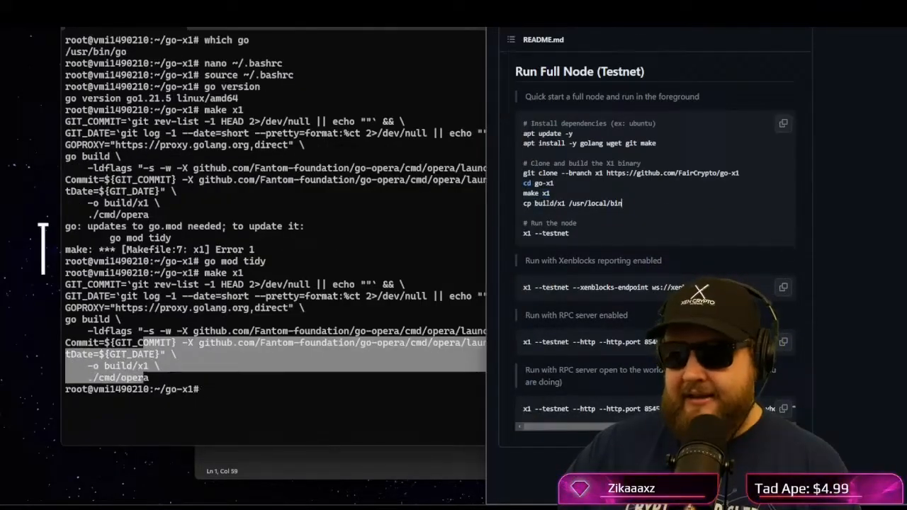
pyautogui.rightClick(573, 203)
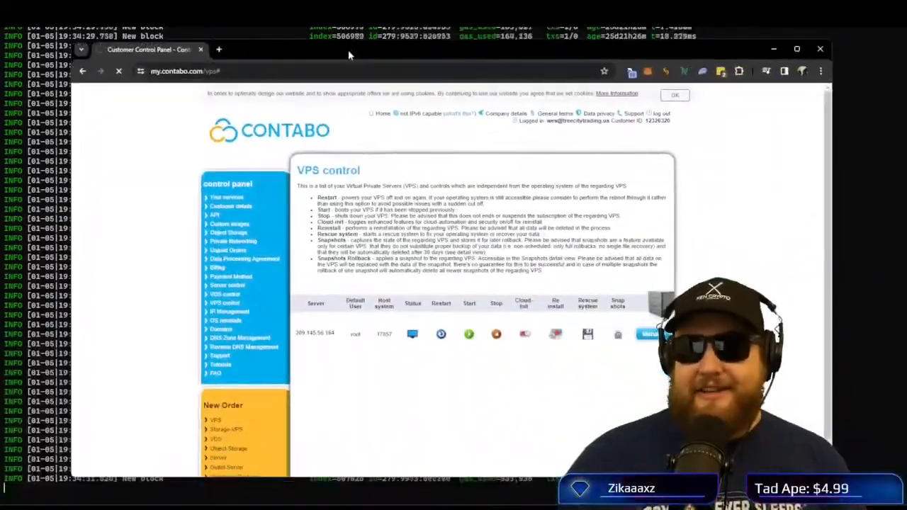
# Browse Contabo's Cloud VPS plans and highlight Cloud VPS 1's 100 GB NVMe storage.
pyautogui.click(226, 197)
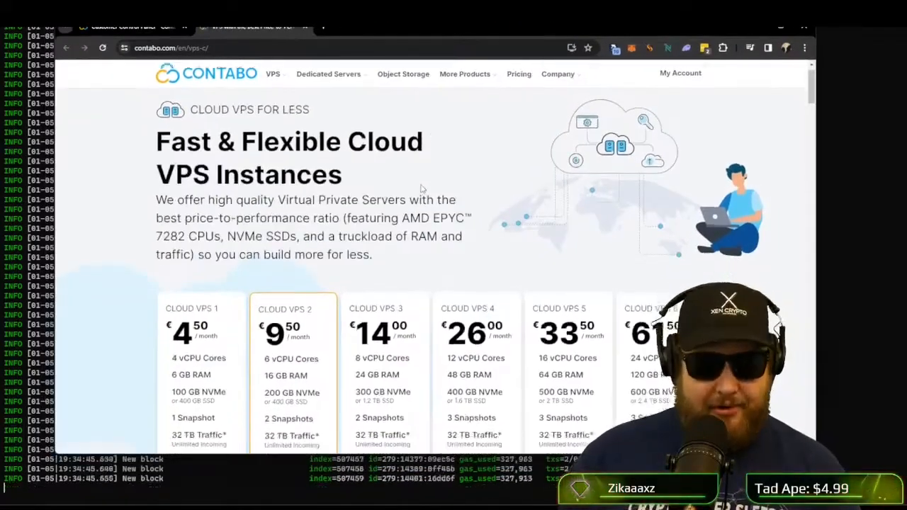
pyautogui.scroll(-3)
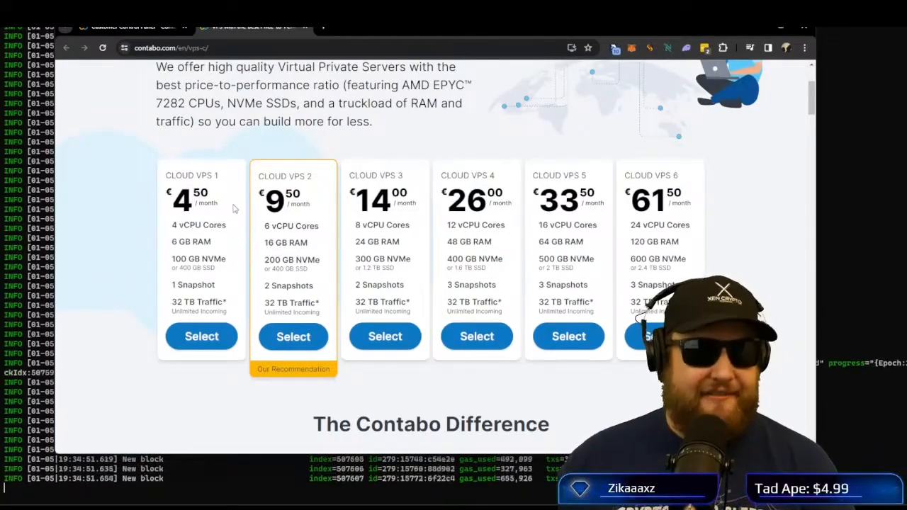
pyautogui.doubleClick(198, 224)
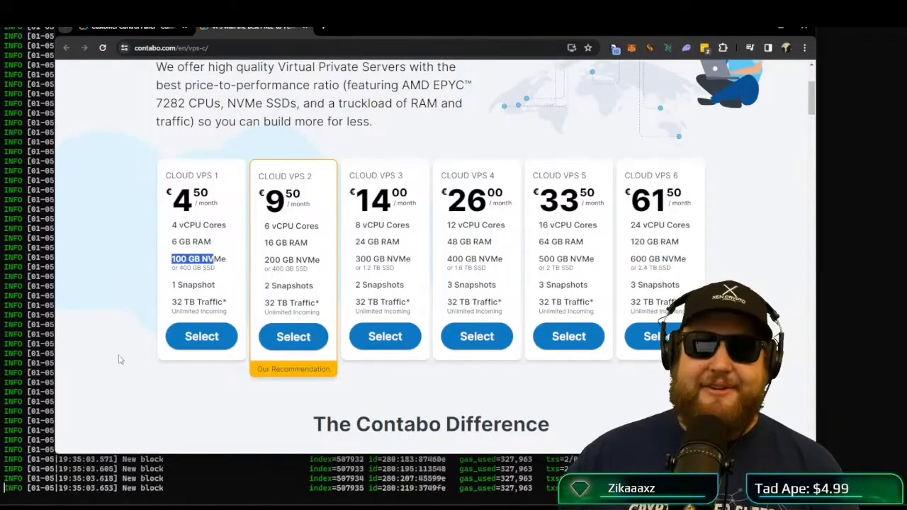
pyautogui.moveTo(159, 232)
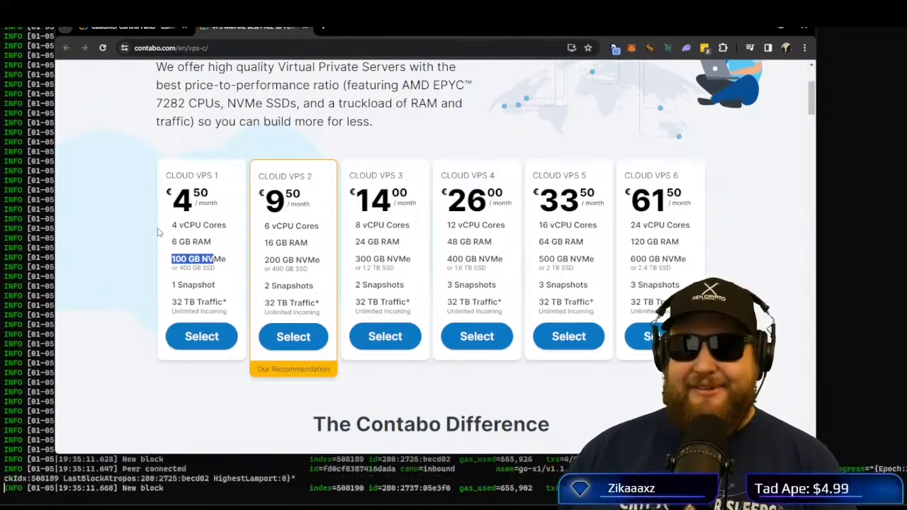
pyautogui.moveTo(417, 144)
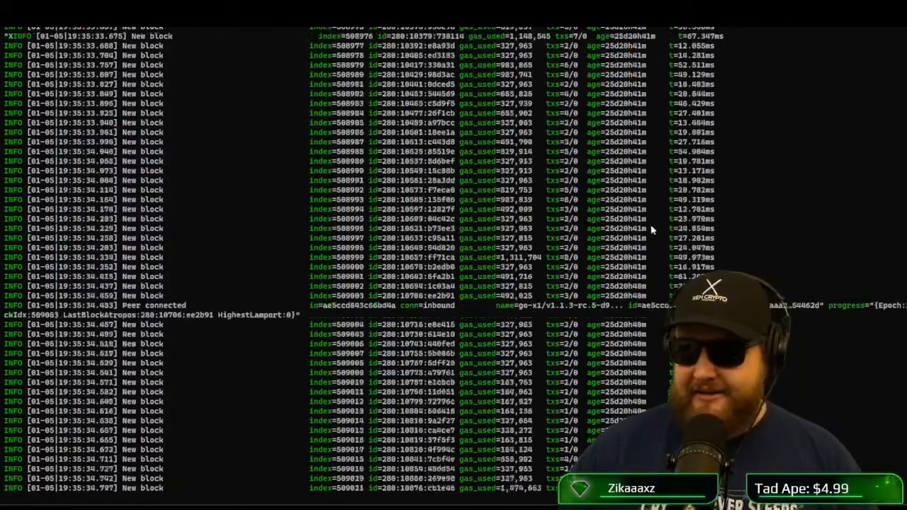
# Stop the node, run x1 inside tmux session 0, and detach.
pyautogui.press('ctrl+z')
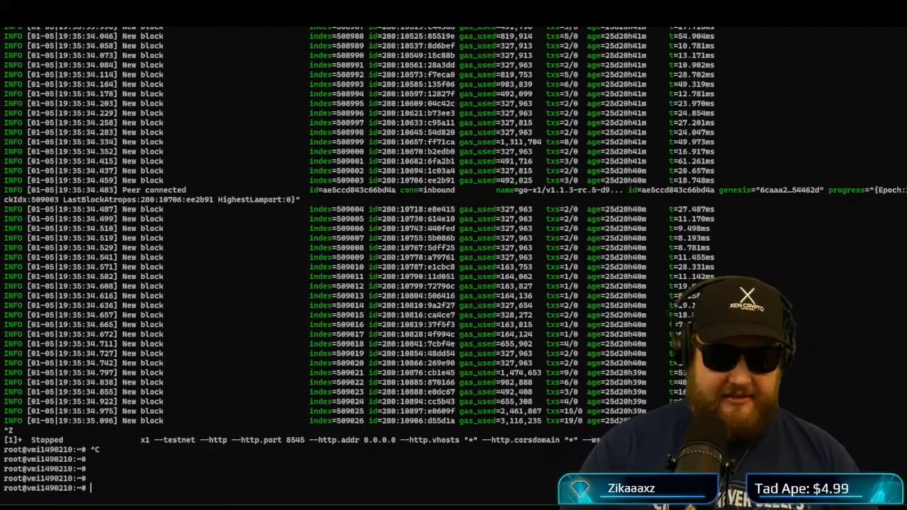
pyautogui.write('tmux')
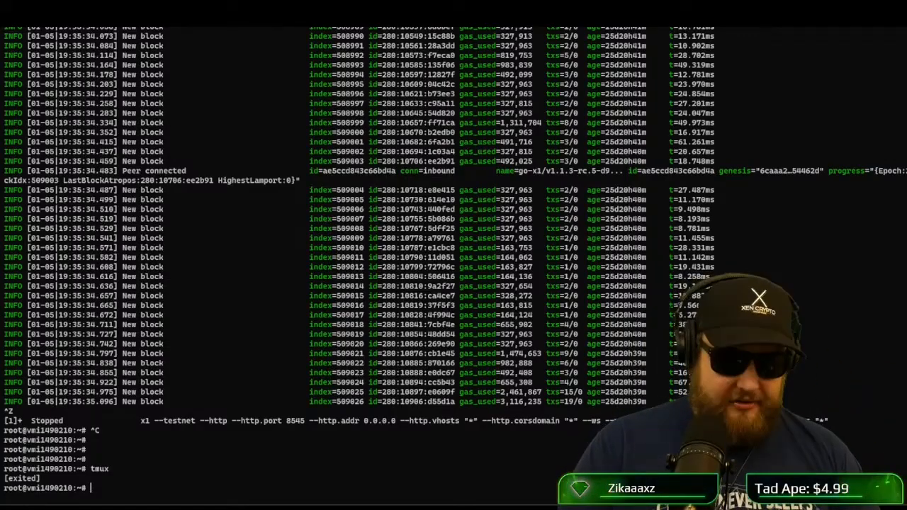
pyautogui.write('tmux attach')
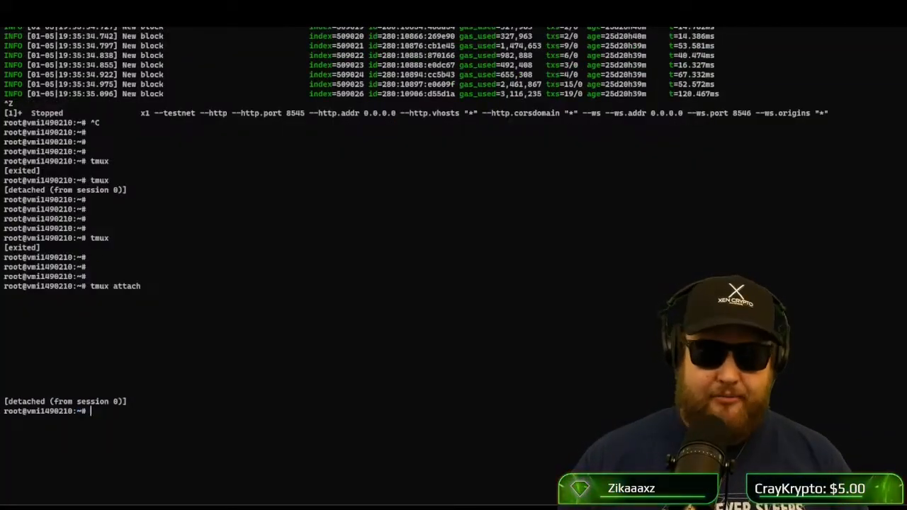
pyautogui.write('e')
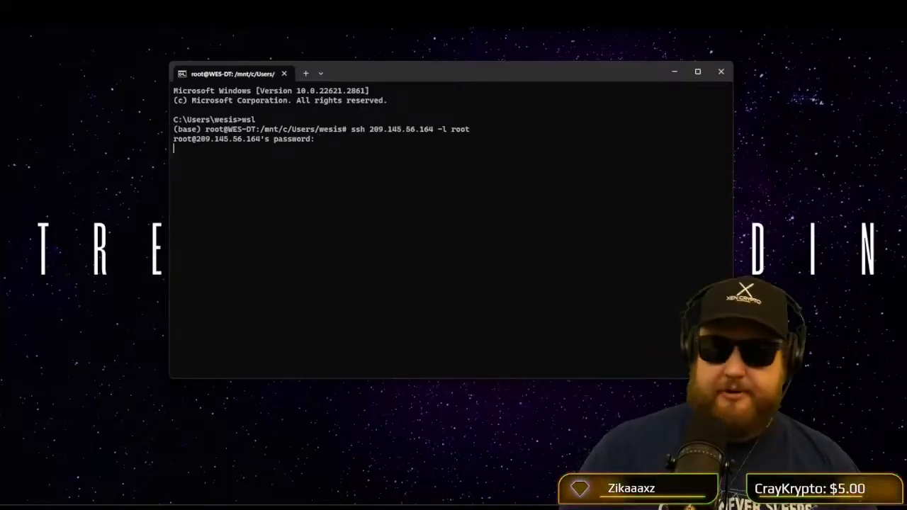
# SSH into 209.145.56.164 as root from a new terminal and begin typing tmux.
pyautogui.write('tm')
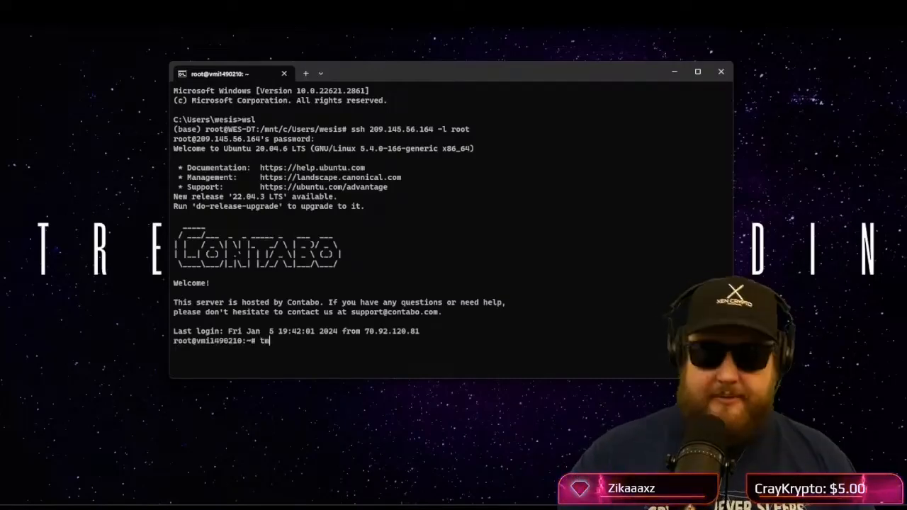